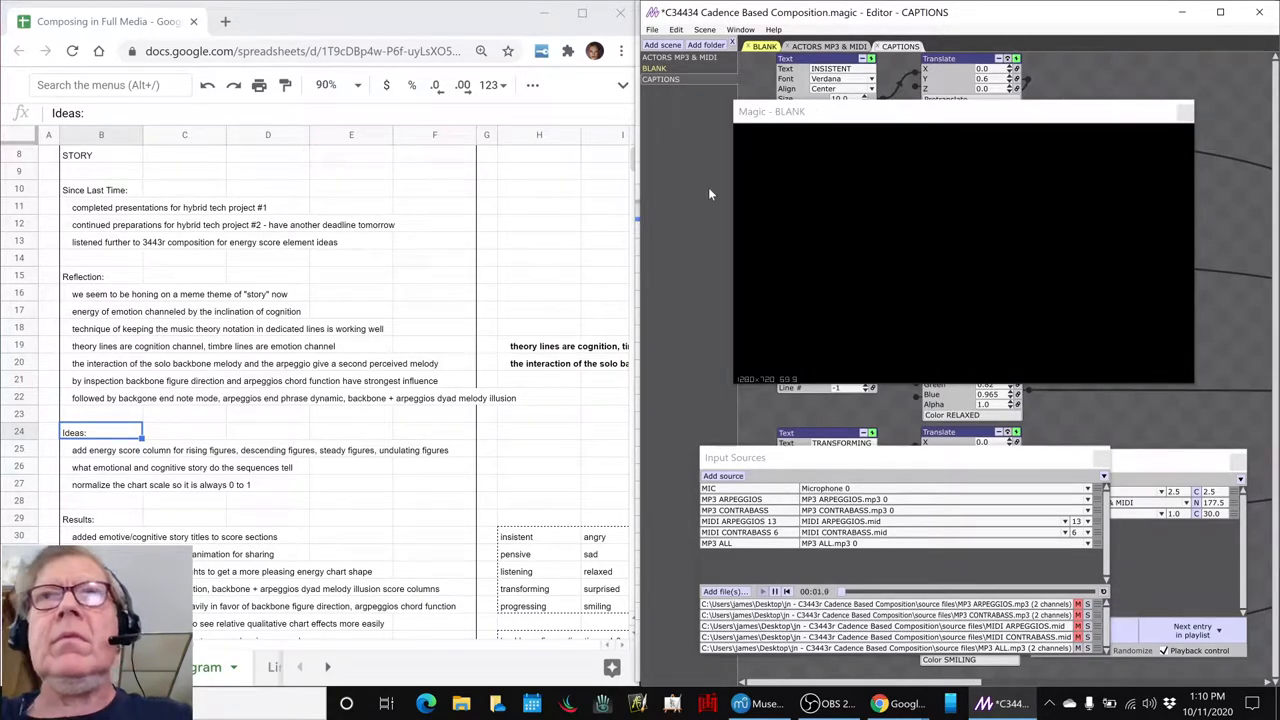
- Review the Ideas notes: the energy score column, the emotional/cognitive story, and the transforming story title
left_click(828, 46)
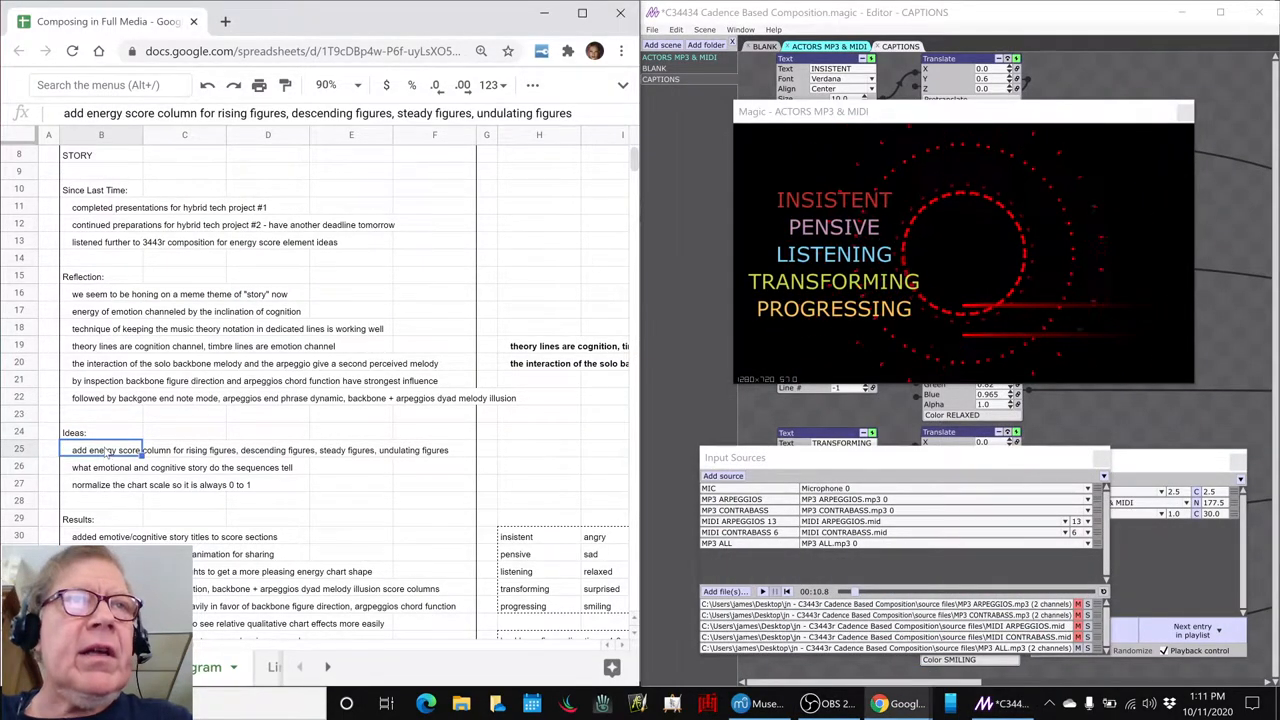
scroll("down", 3)
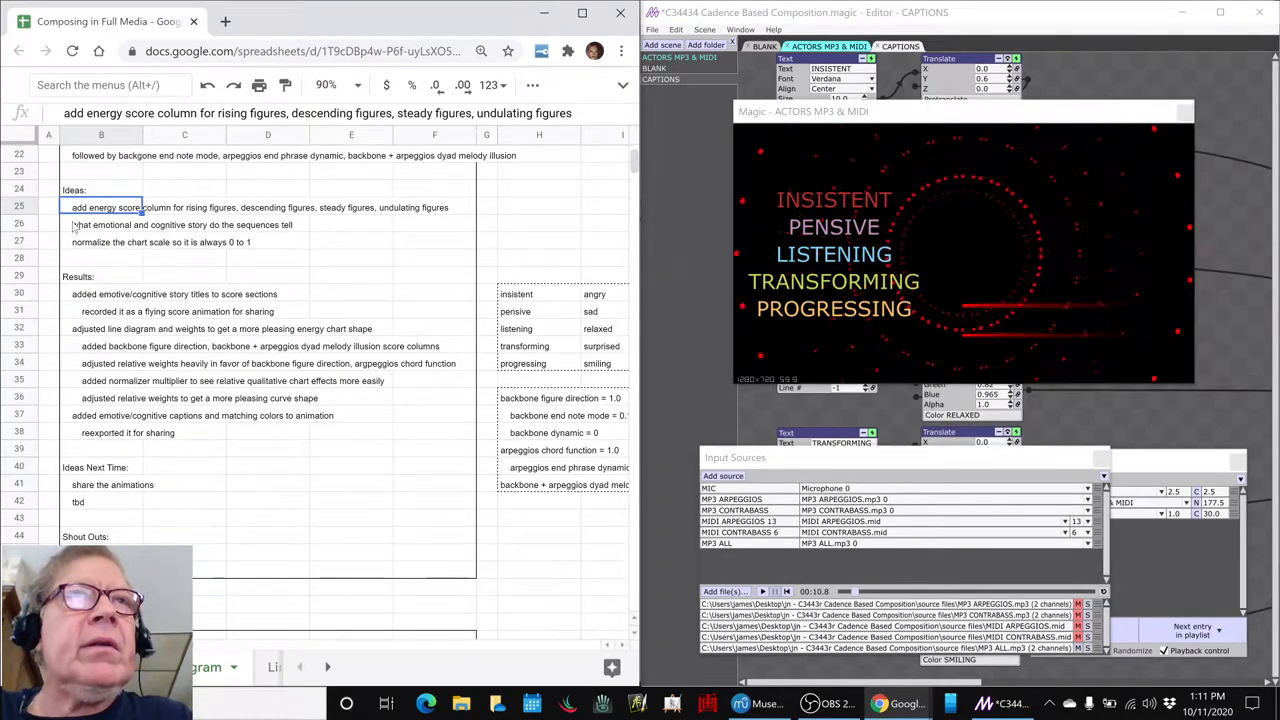
left_click(100, 224)
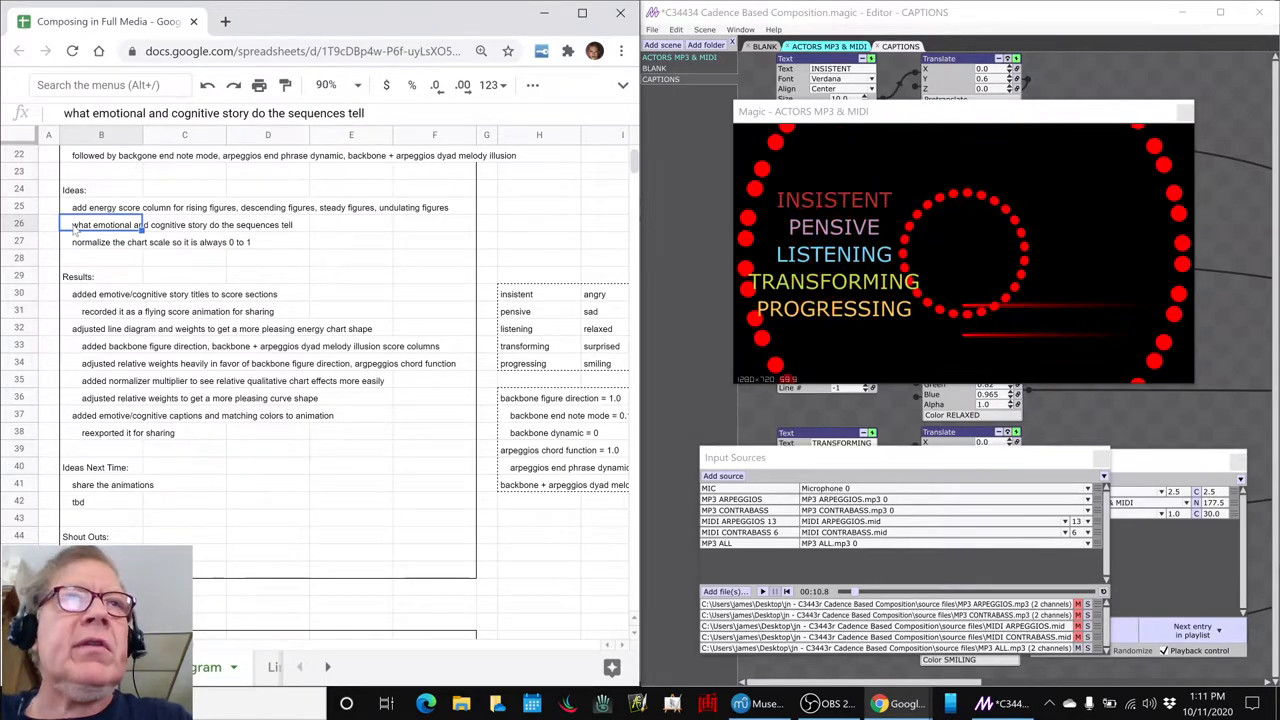
left_click(100, 240)
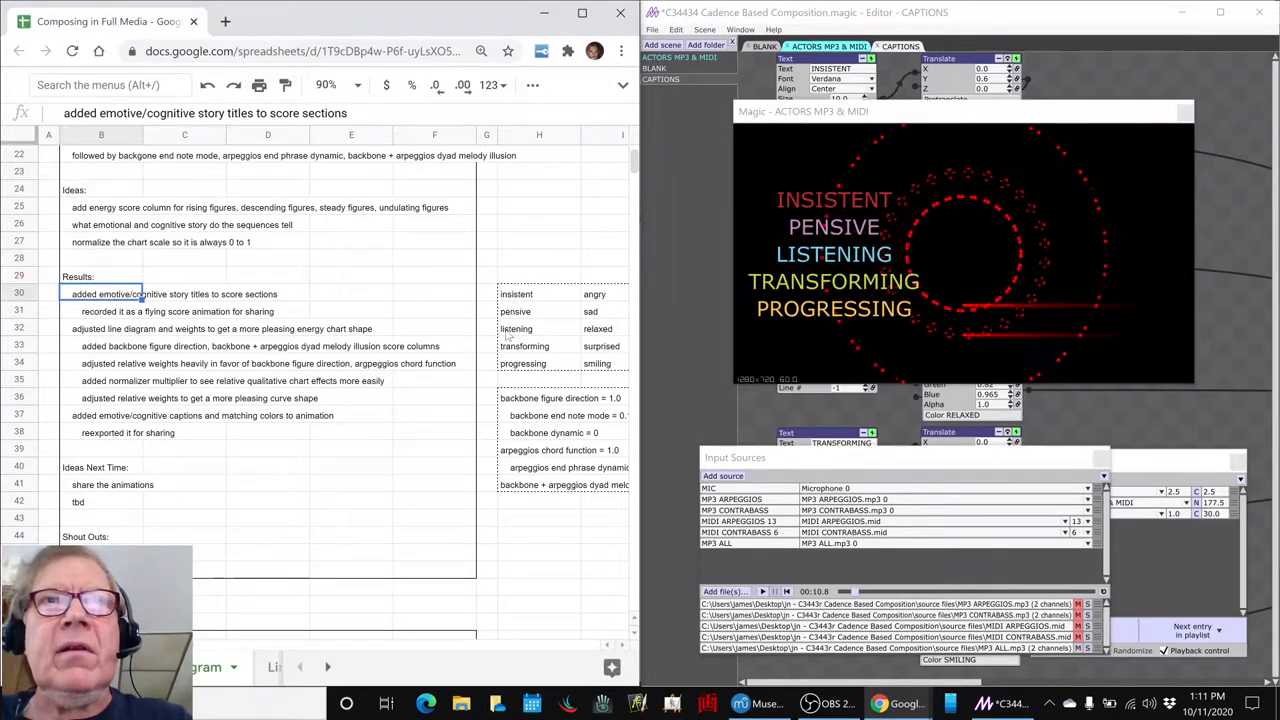
left_click(538, 346)
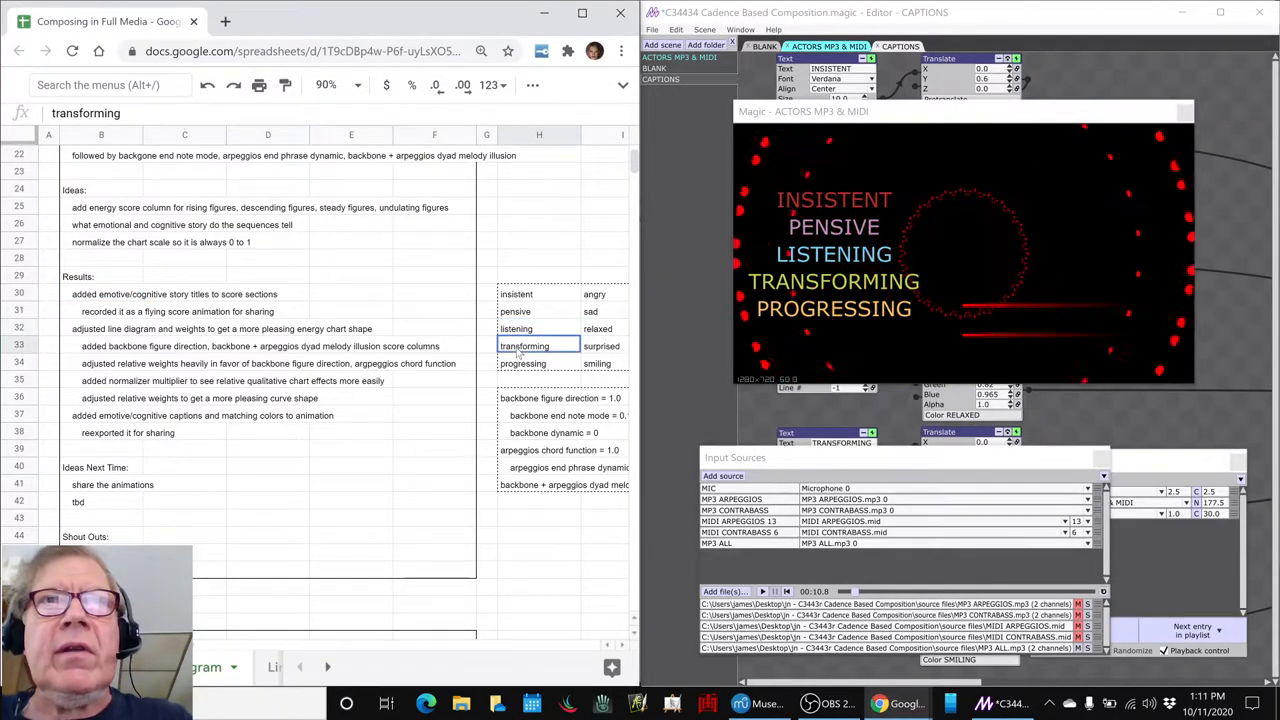
left_click(538, 364)
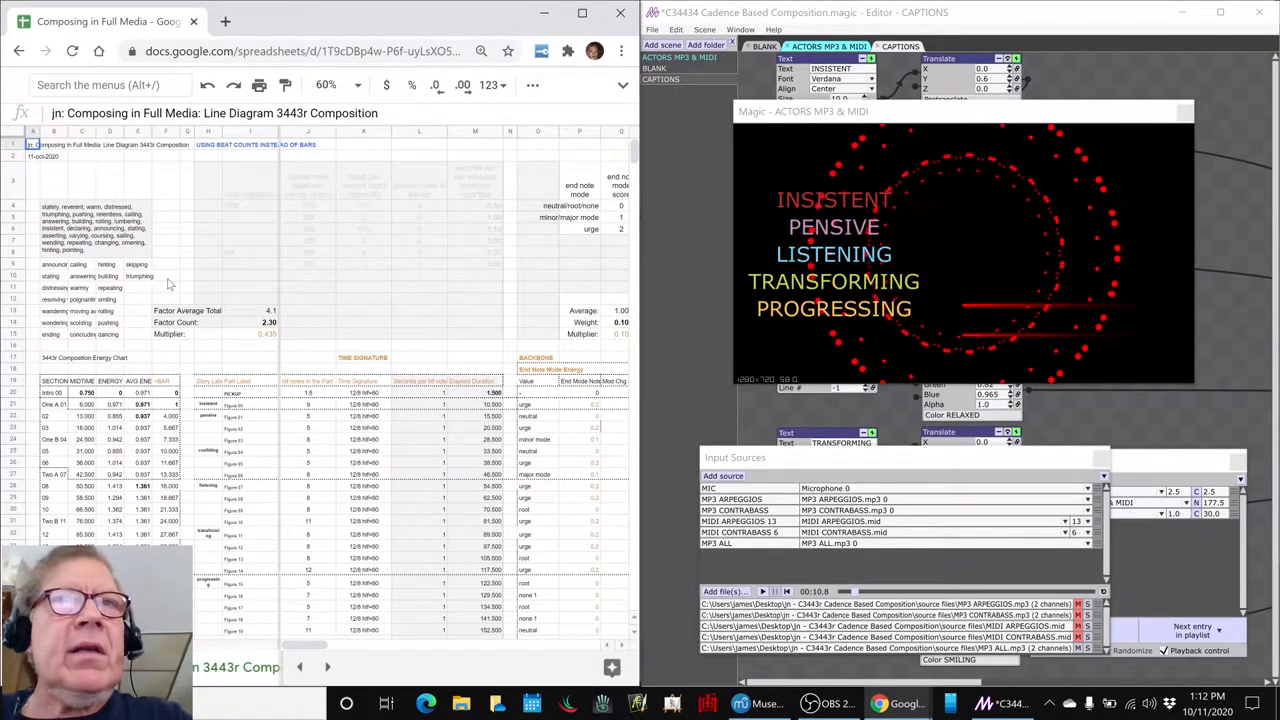
- Bring the Energy Chart 3443r Composition window up beside the line diagram sheet
key("alt+tab")
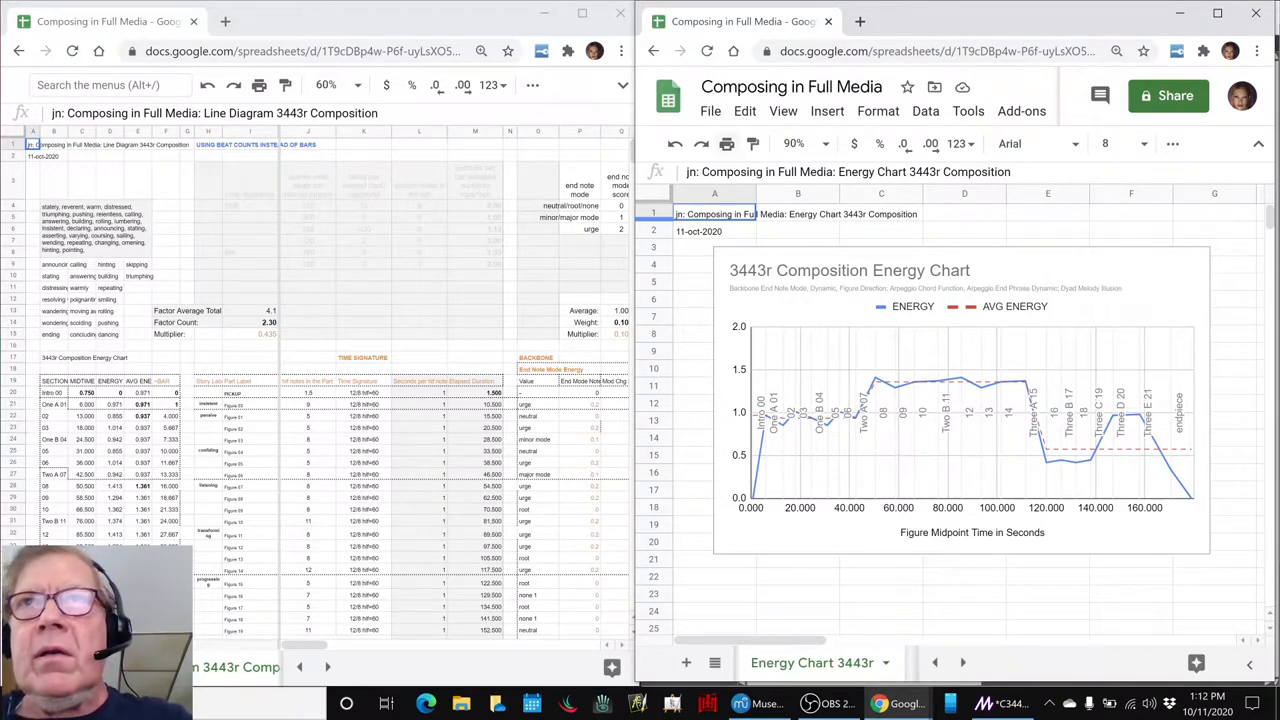
mouse_move(1036, 296)
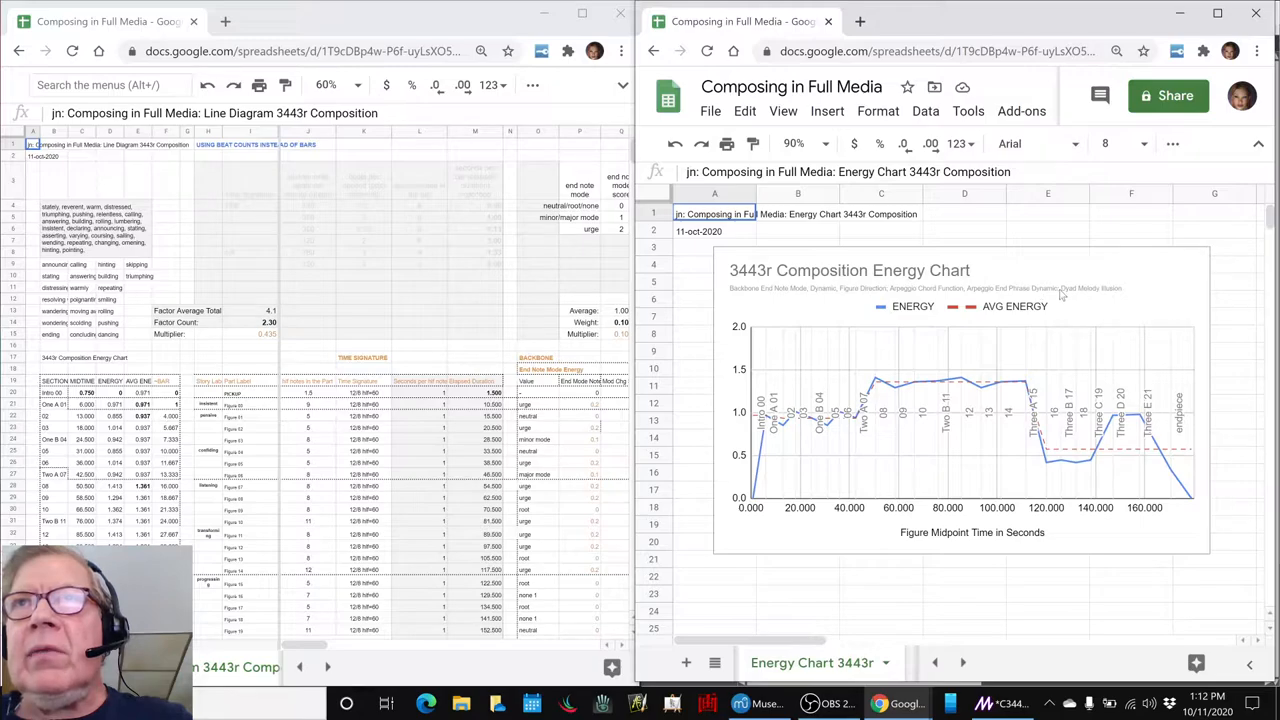
mouse_move(1078, 292)
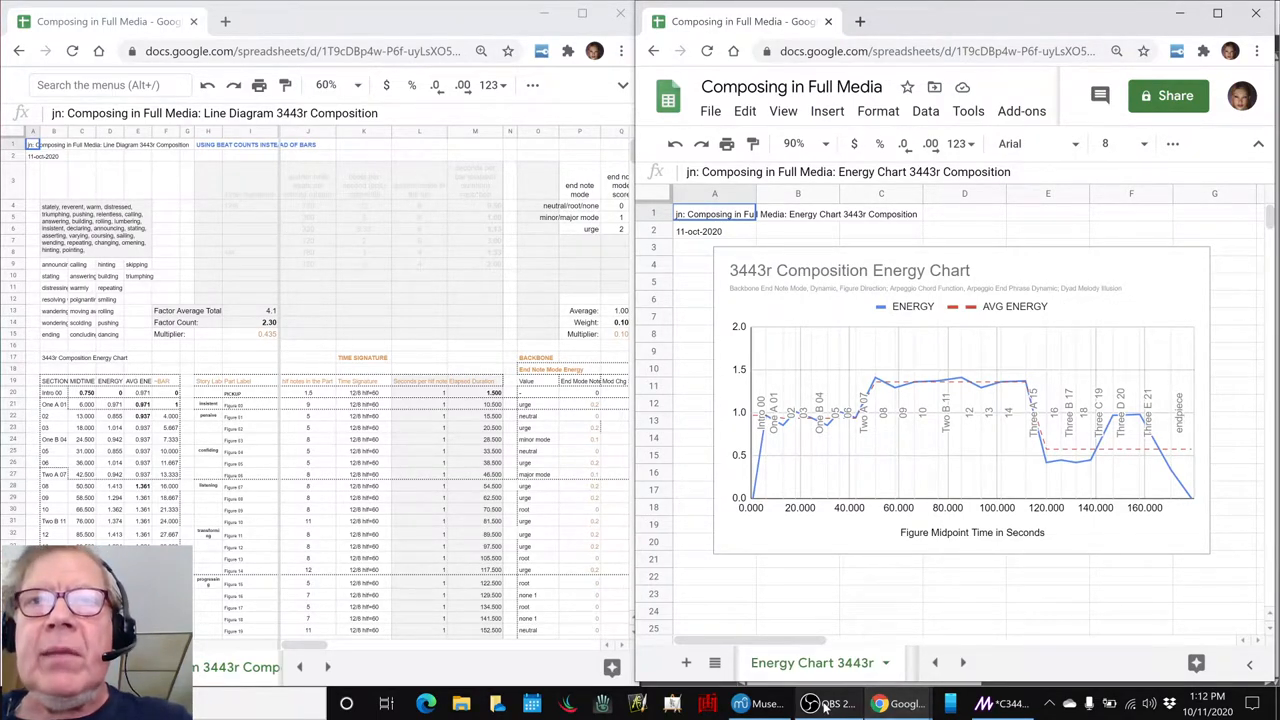
- Bring MuseScore forward, set the mixer volume, and play the C3443r arpeggio score to its ending
left_click(740, 704)
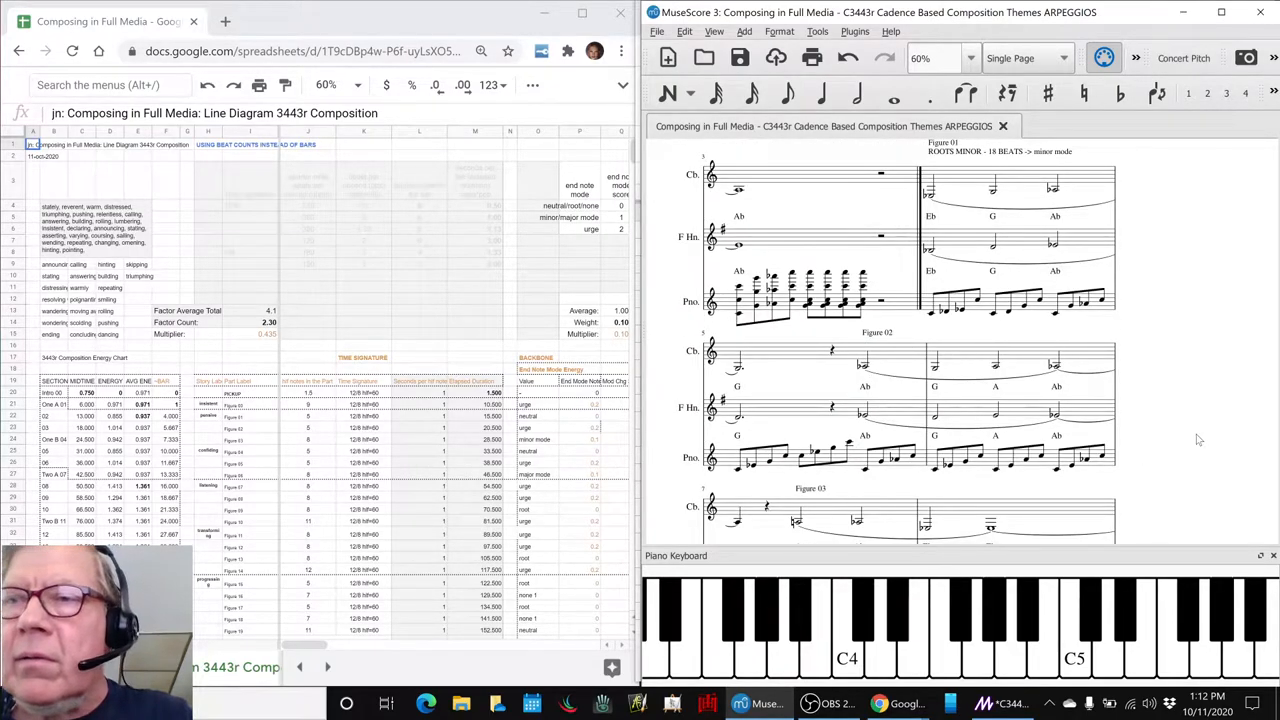
scroll("down", 3)
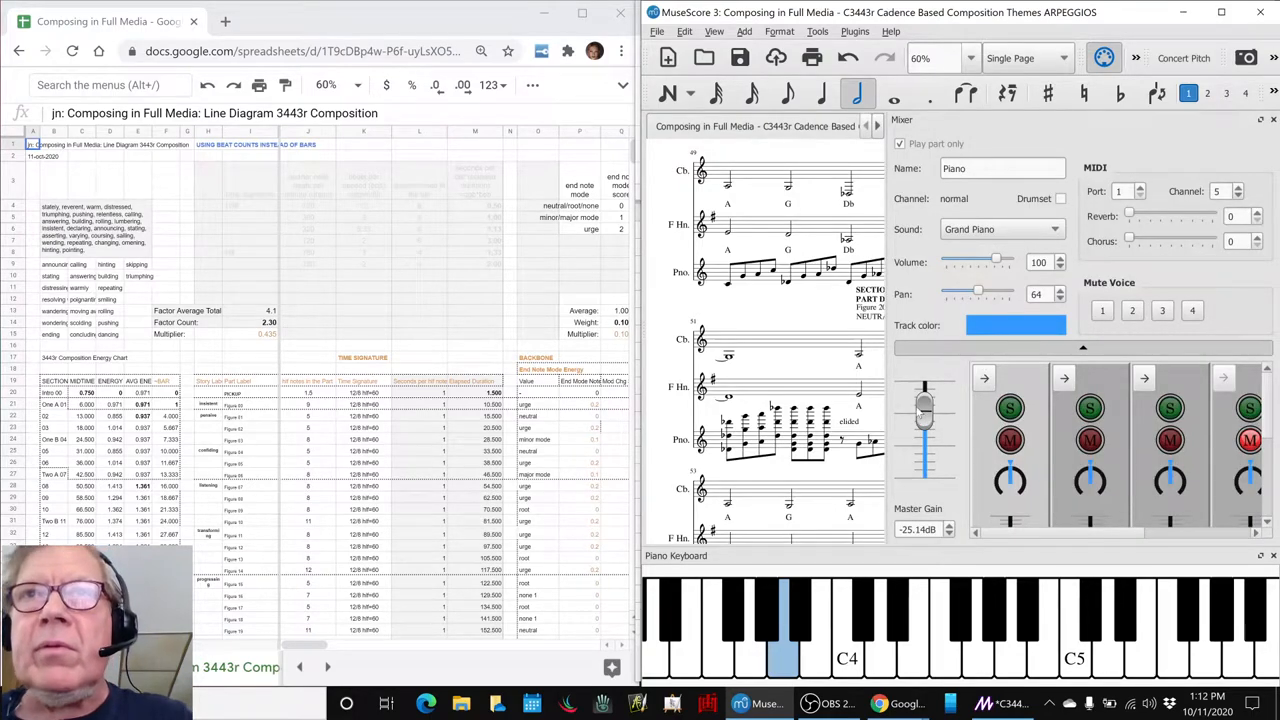
left_click_drag(924, 408, 924, 436)
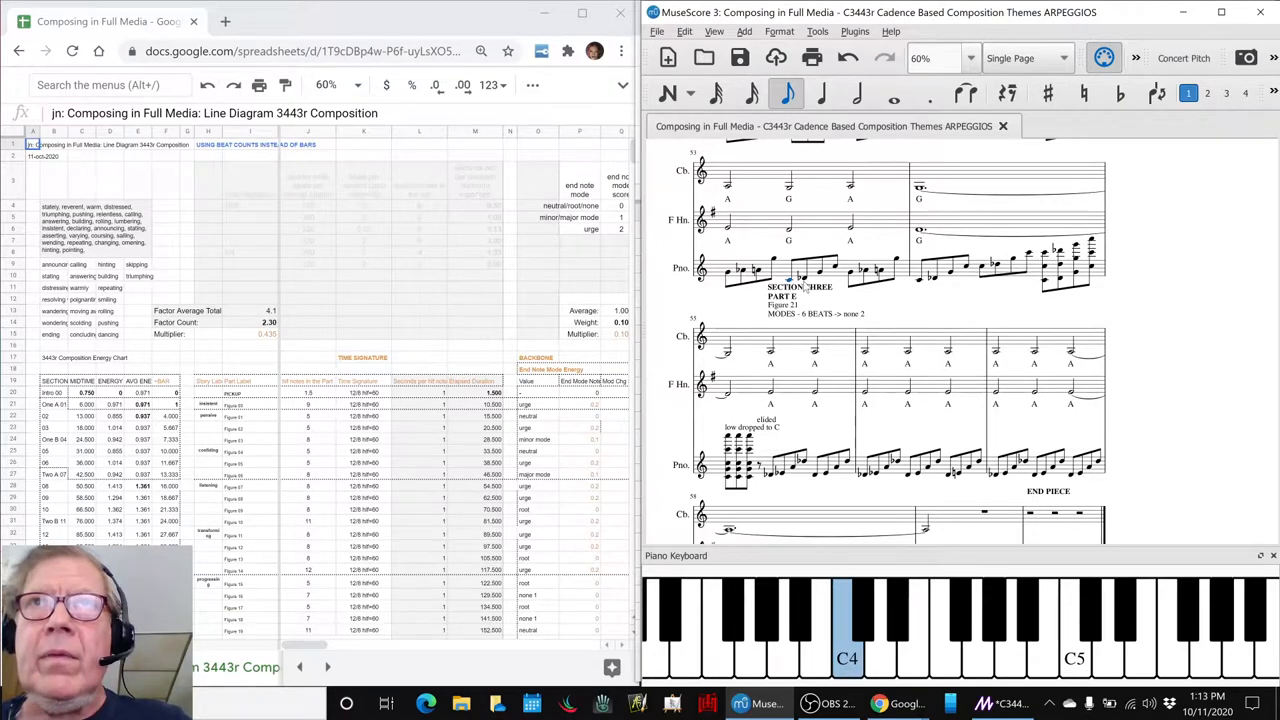
left_click(1120, 94)
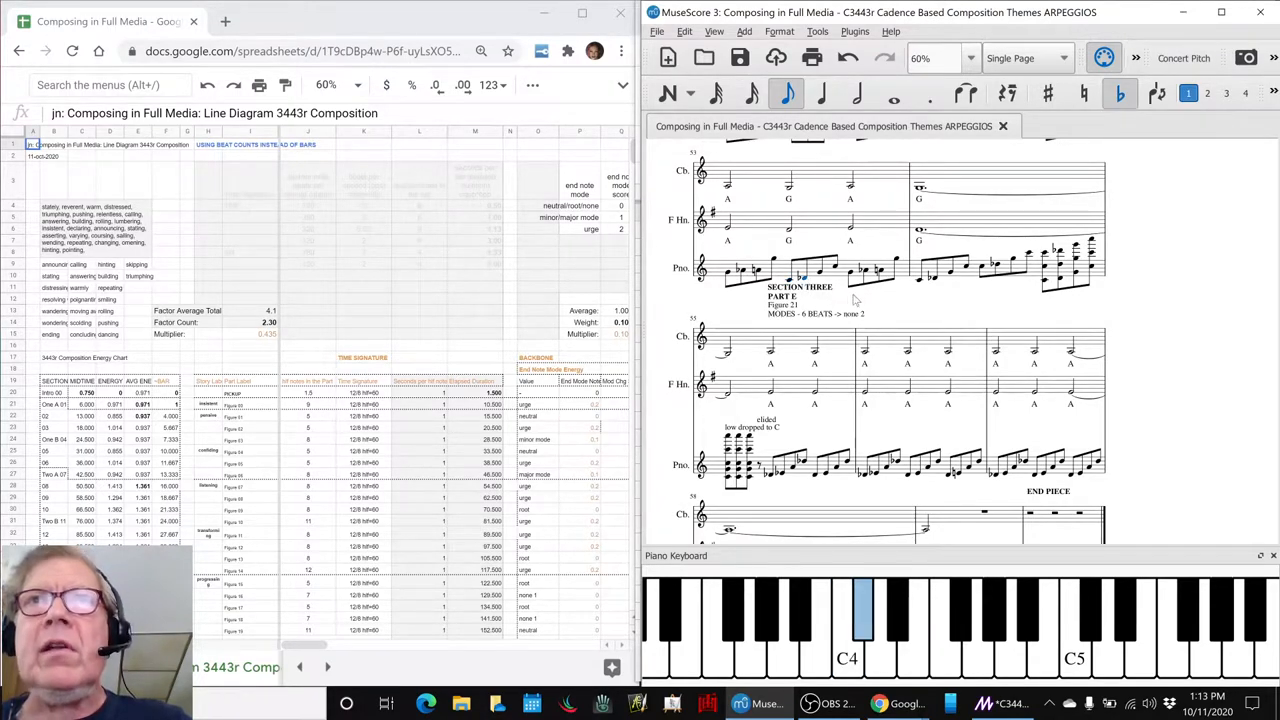
mouse_move(876, 310)
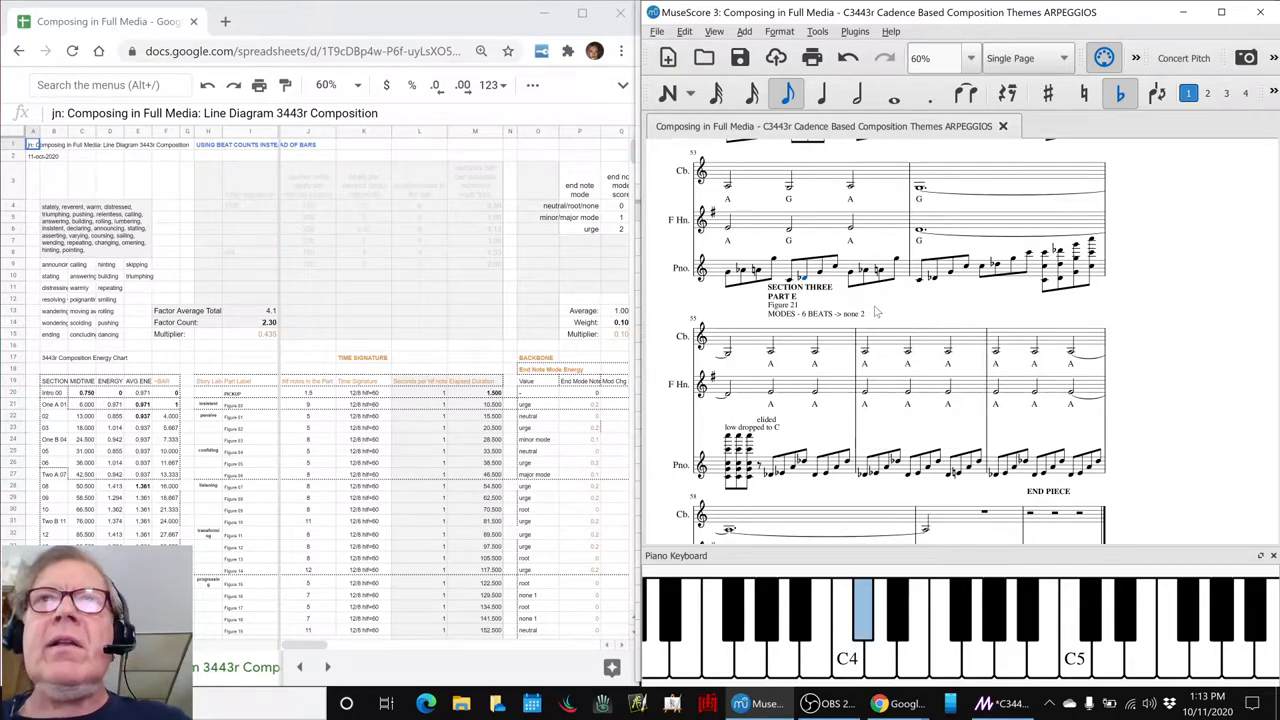
mouse_move(788, 198)
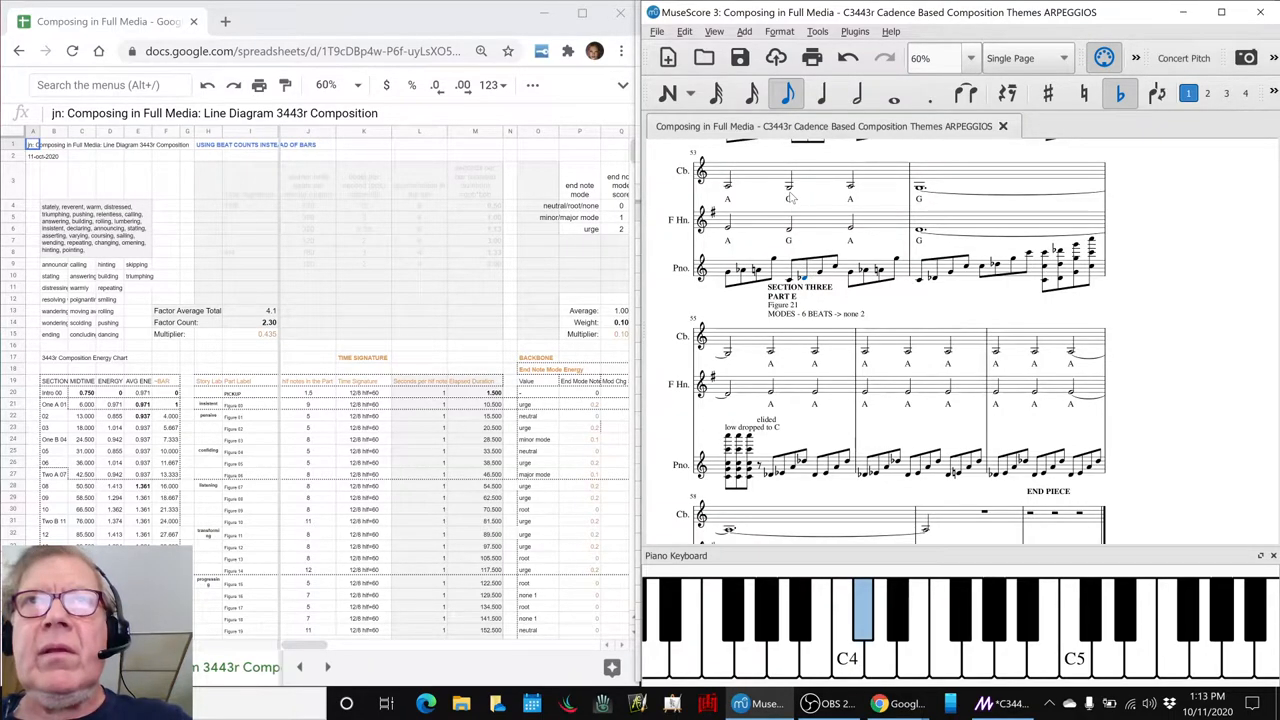
left_click(856, 94)
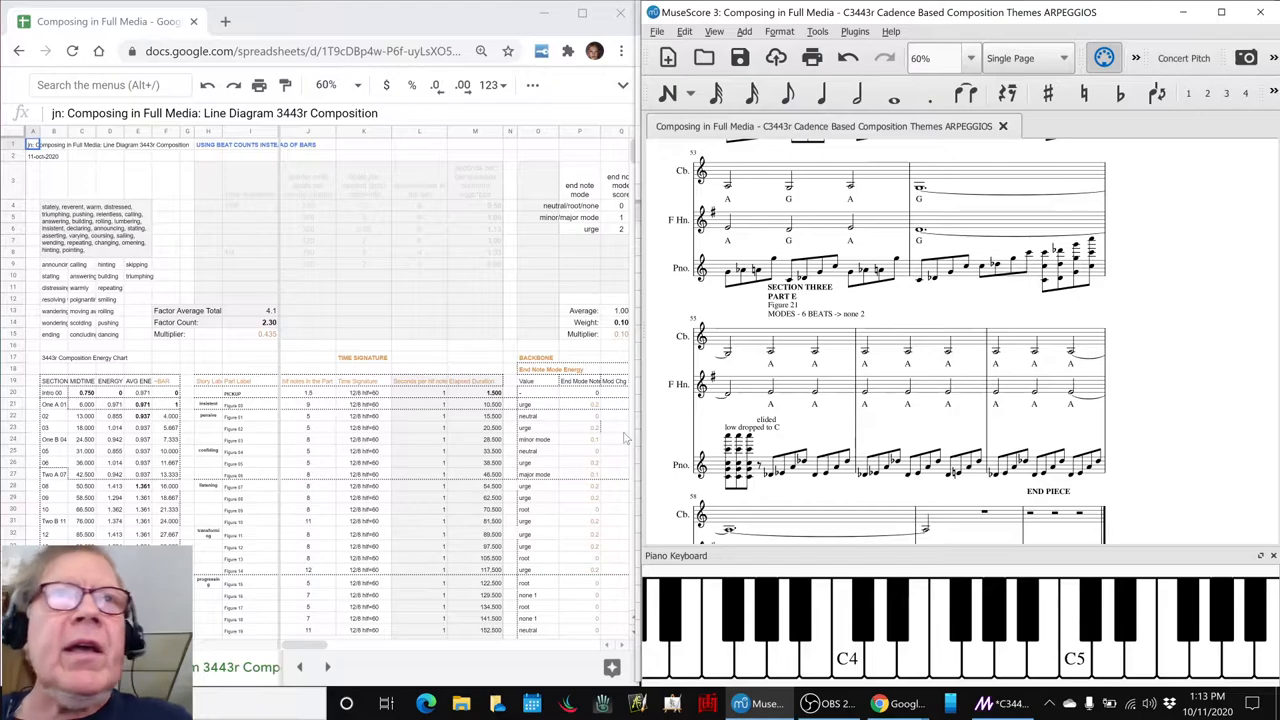
- Scroll the score back to the opening and bring the energy chart spreadsheet back in front
scroll("right", 3)
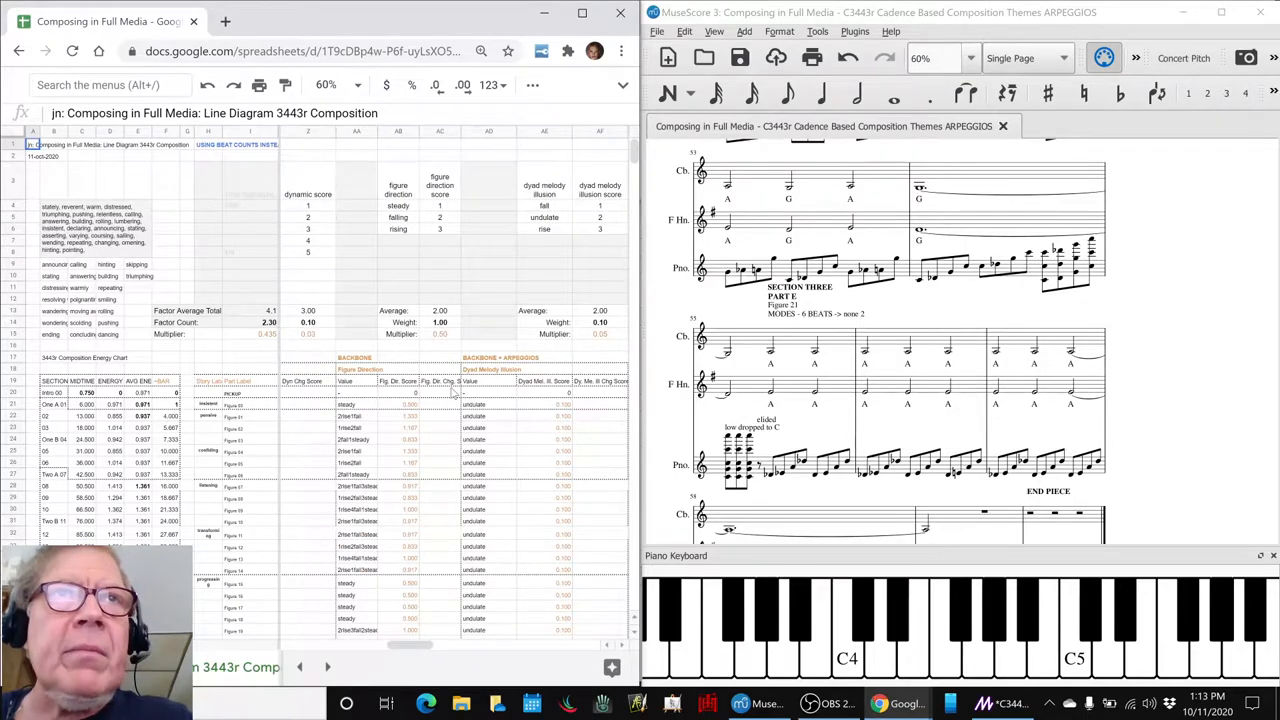
left_click(488, 356)
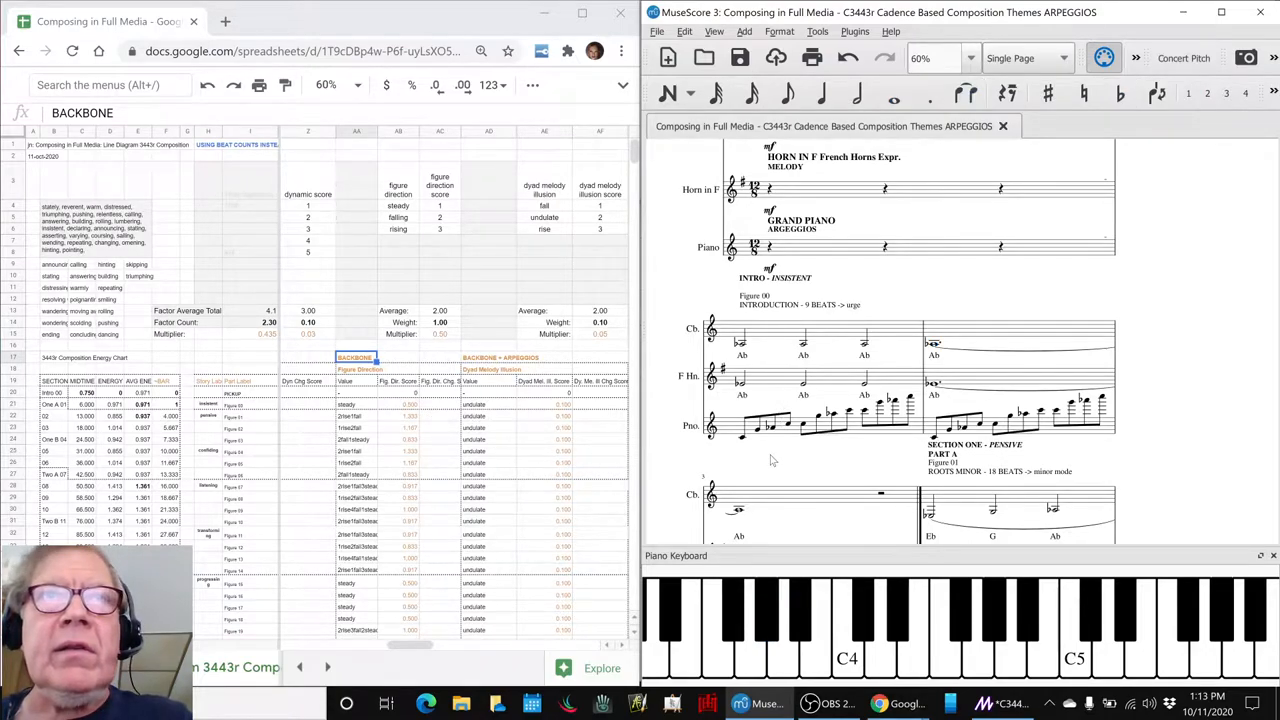
scroll("down", 3)
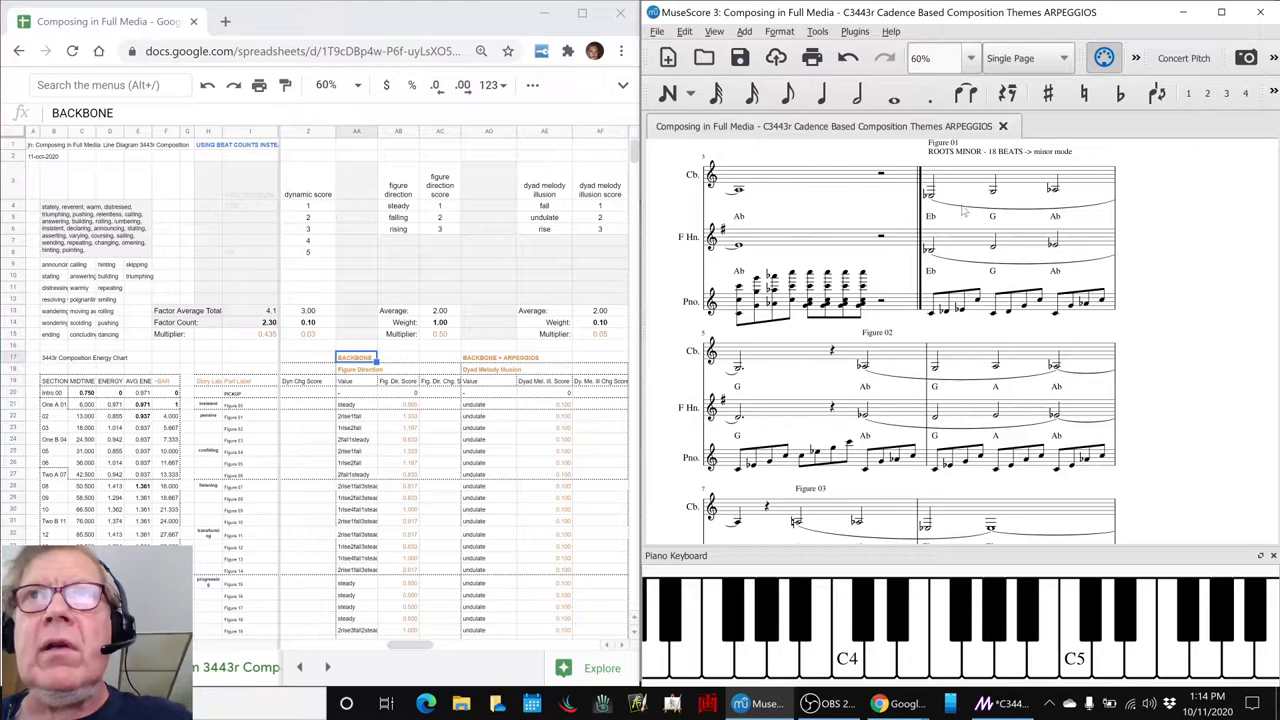
left_click(928, 196)
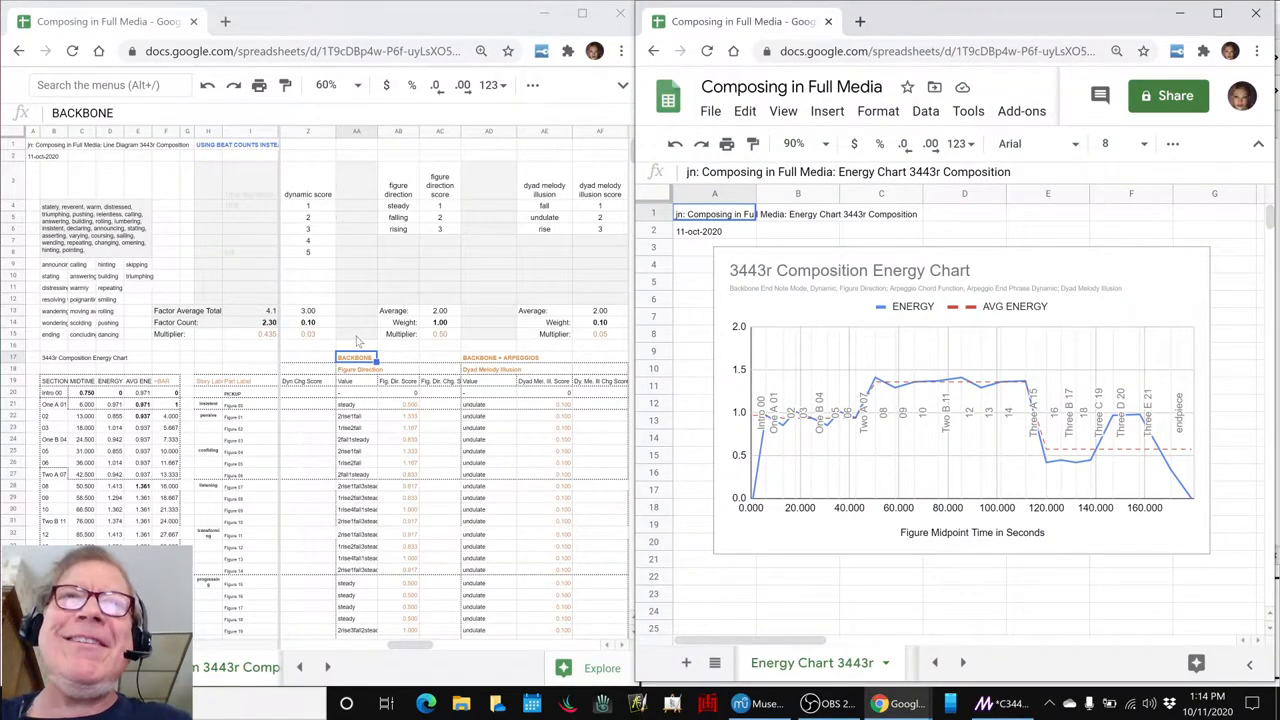
mouse_move(576, 452)
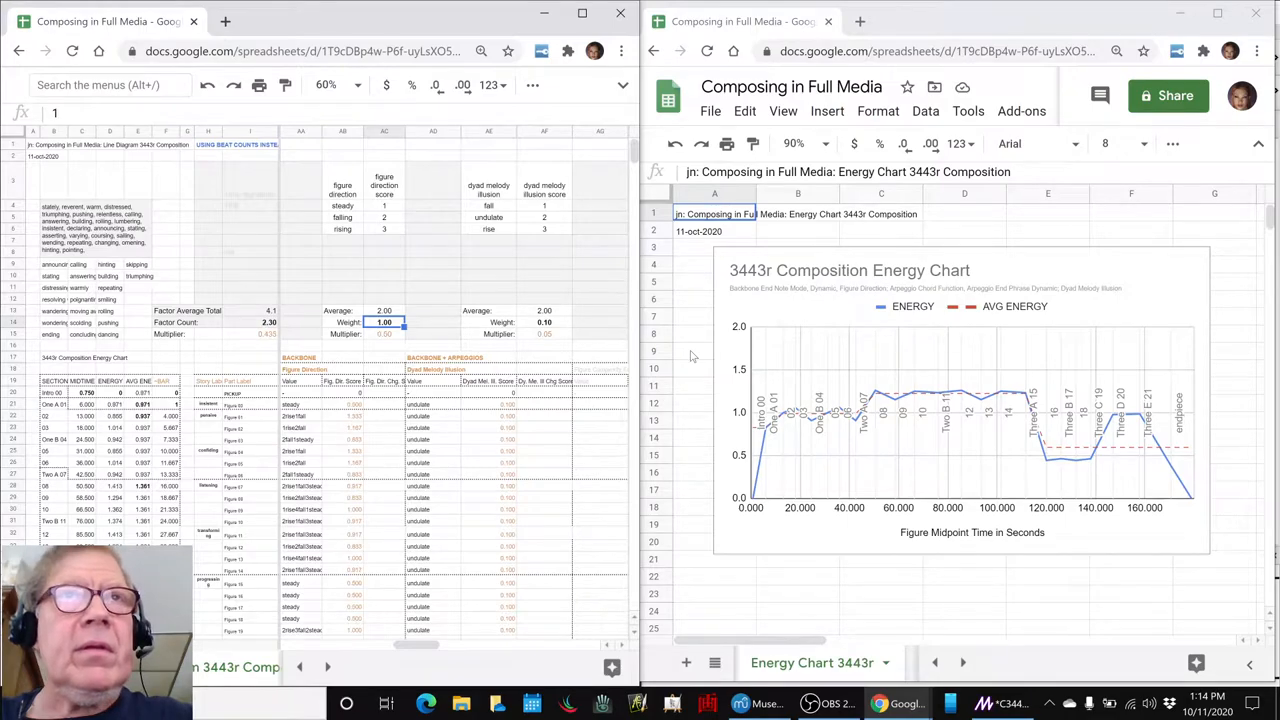
- Zero the factor weights so the energy line vanishes from the 3443r chart
type("5")
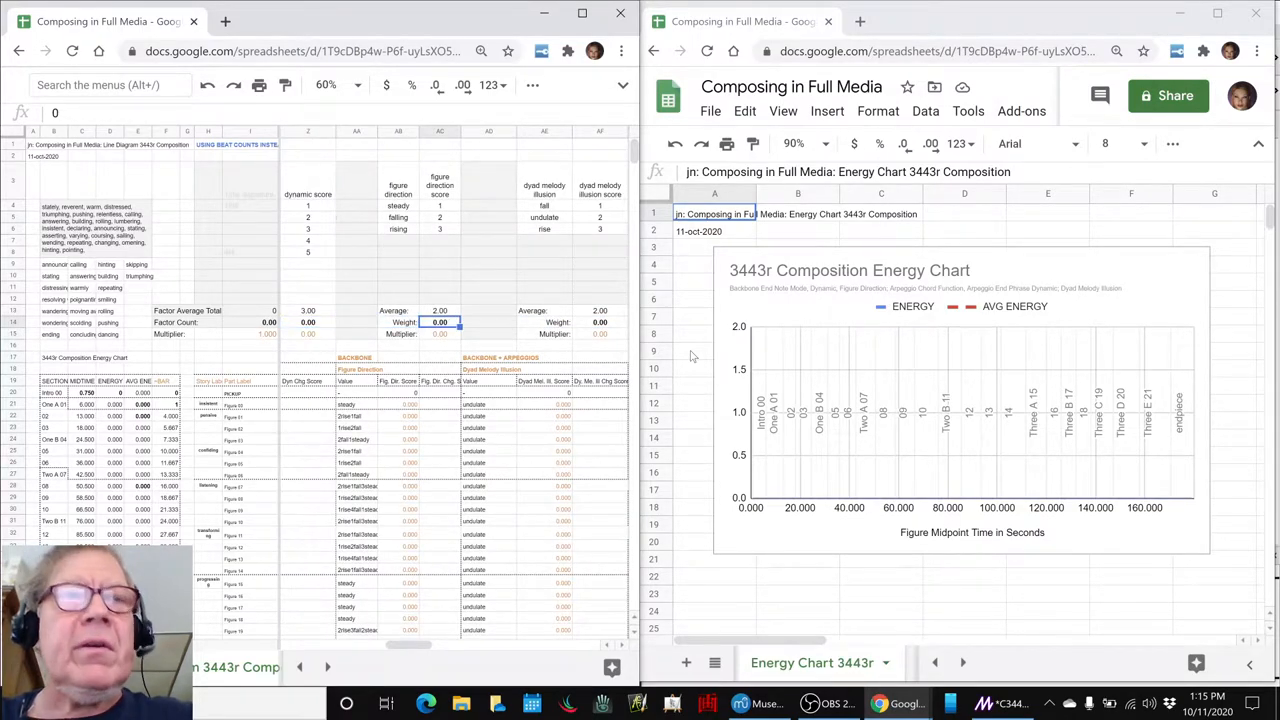
- Set one factor weight to 1.00 and adjust the dynamic energy weight to plot a single factor's curve
type("1.00")
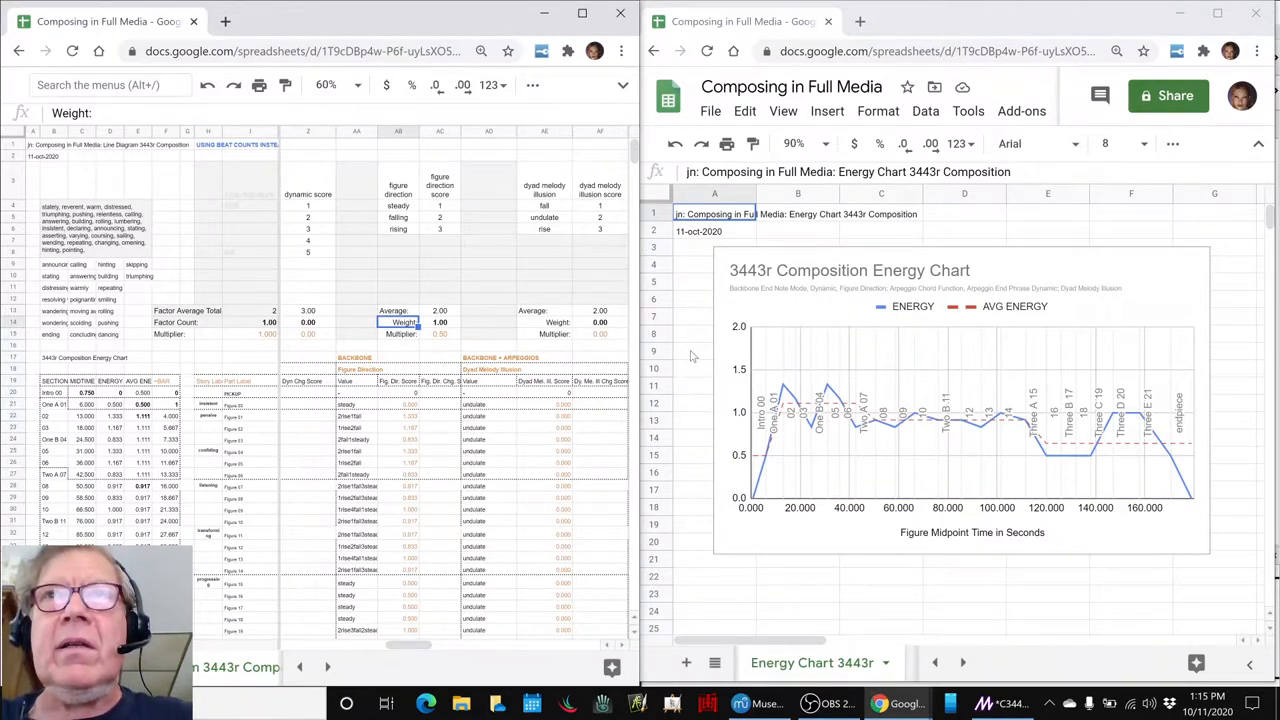
scroll("right", 3)
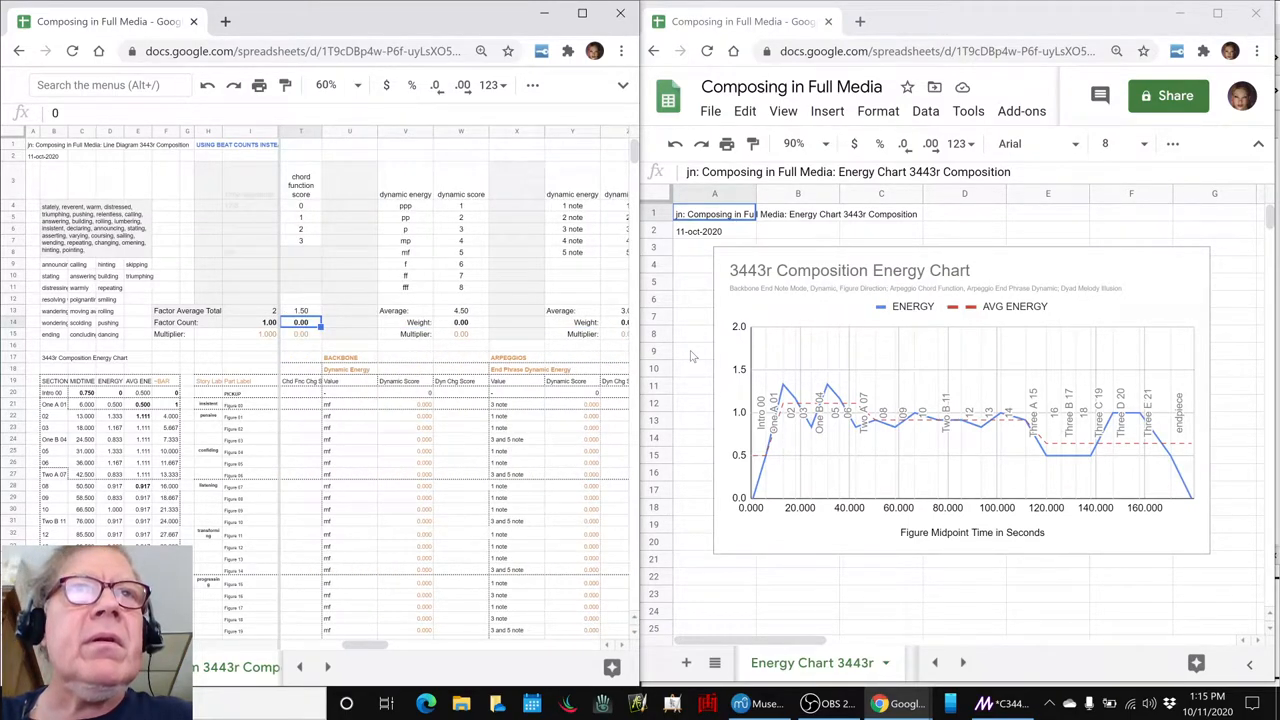
left_click(418, 322)
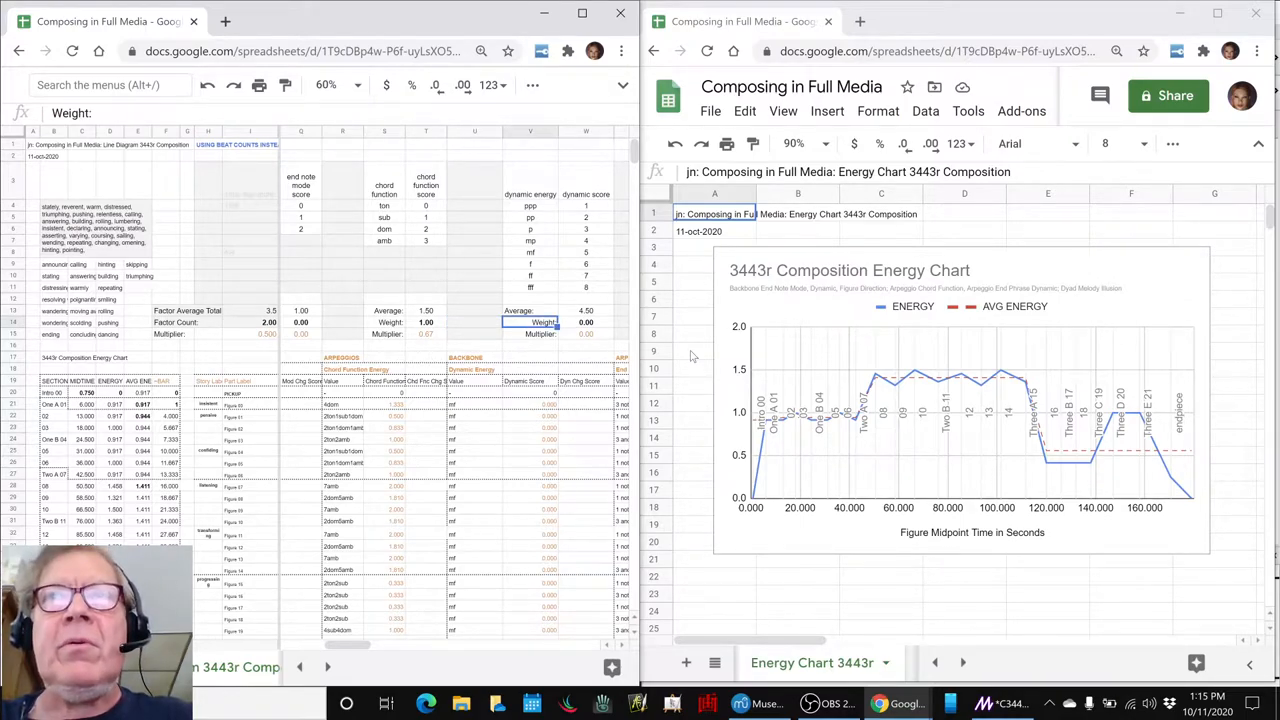
scroll("right", 3)
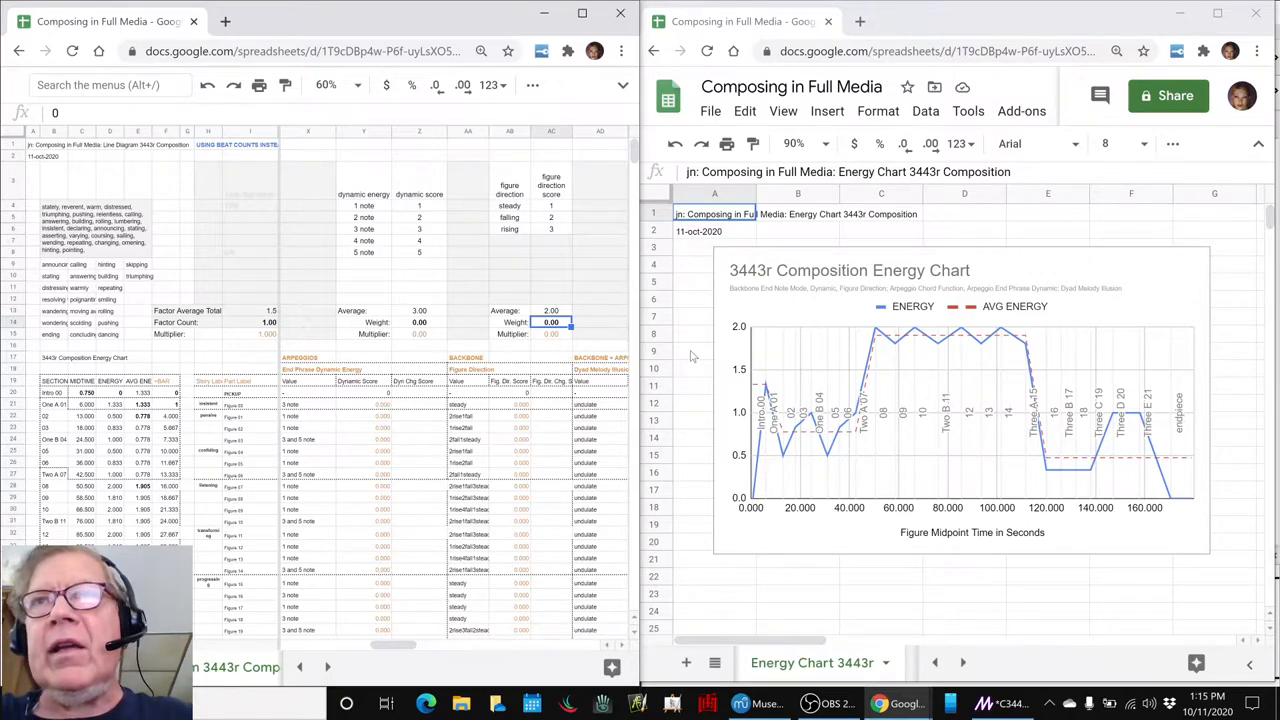
- Give a second scoring factor weight 1 and review the broader plateaued energy curve
type("1.00")
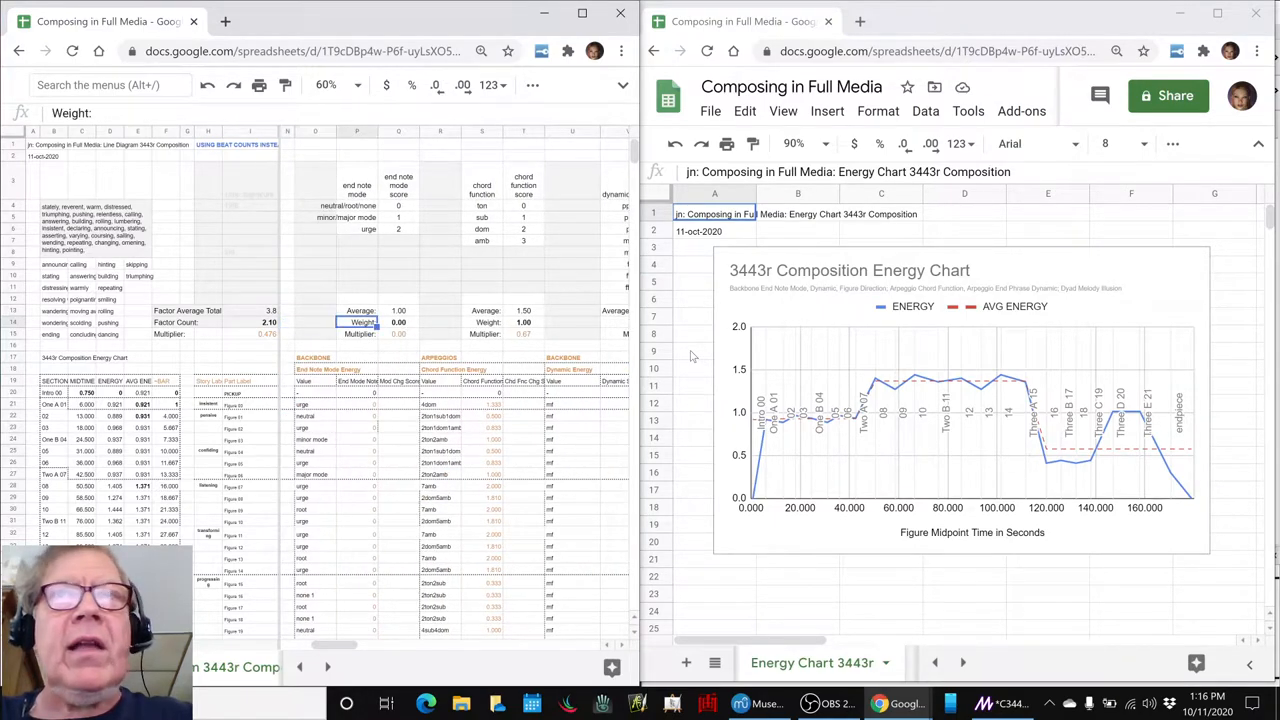
left_click(398, 322)
type("0.1")
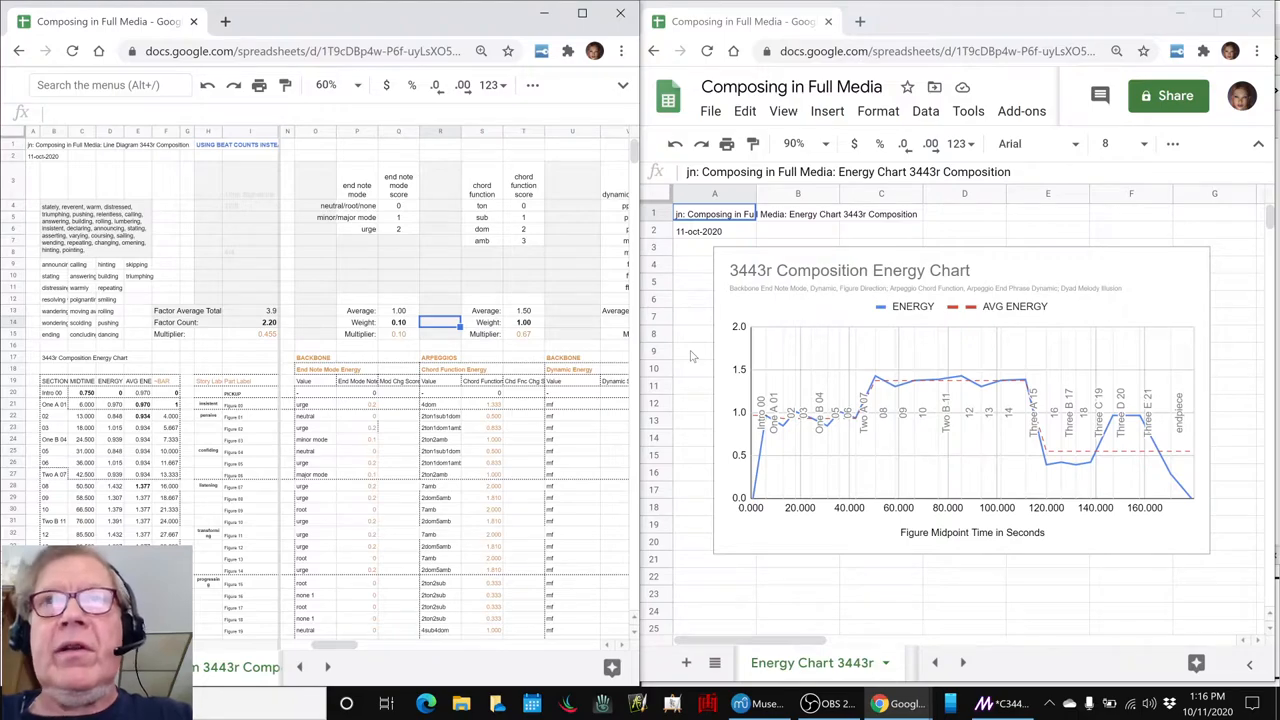
left_click(398, 322)
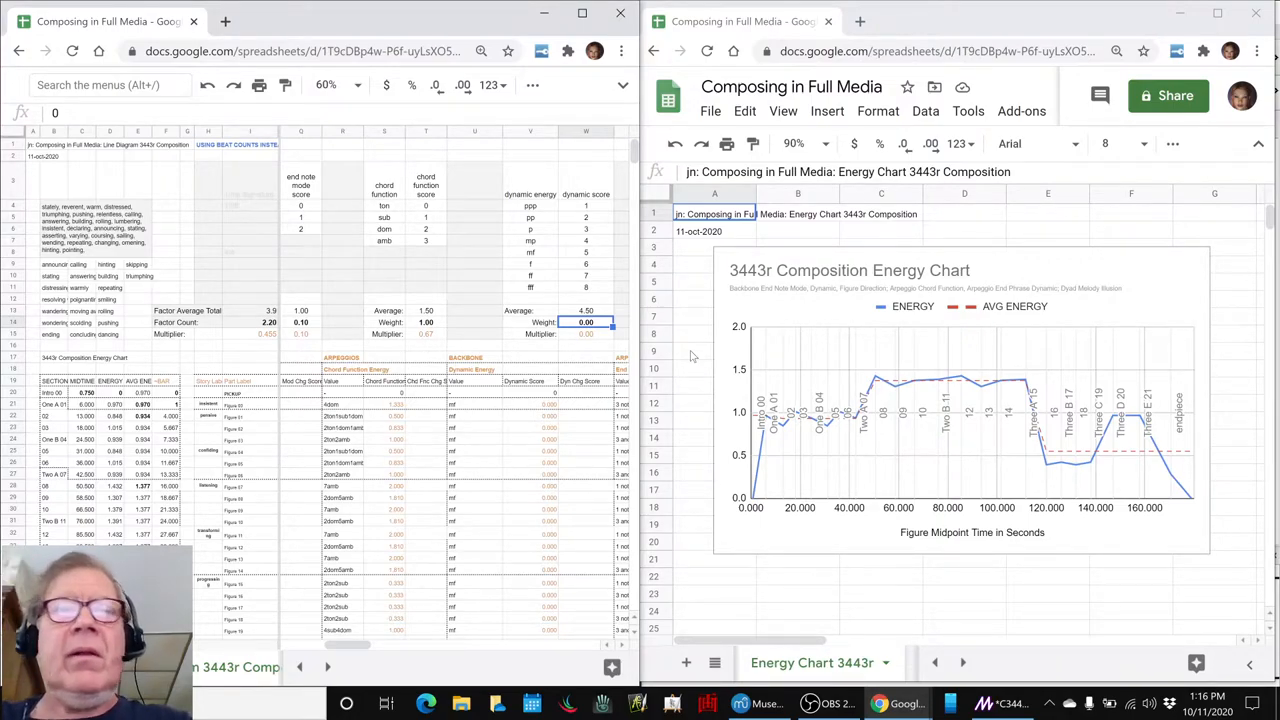
type("14*1/W13")
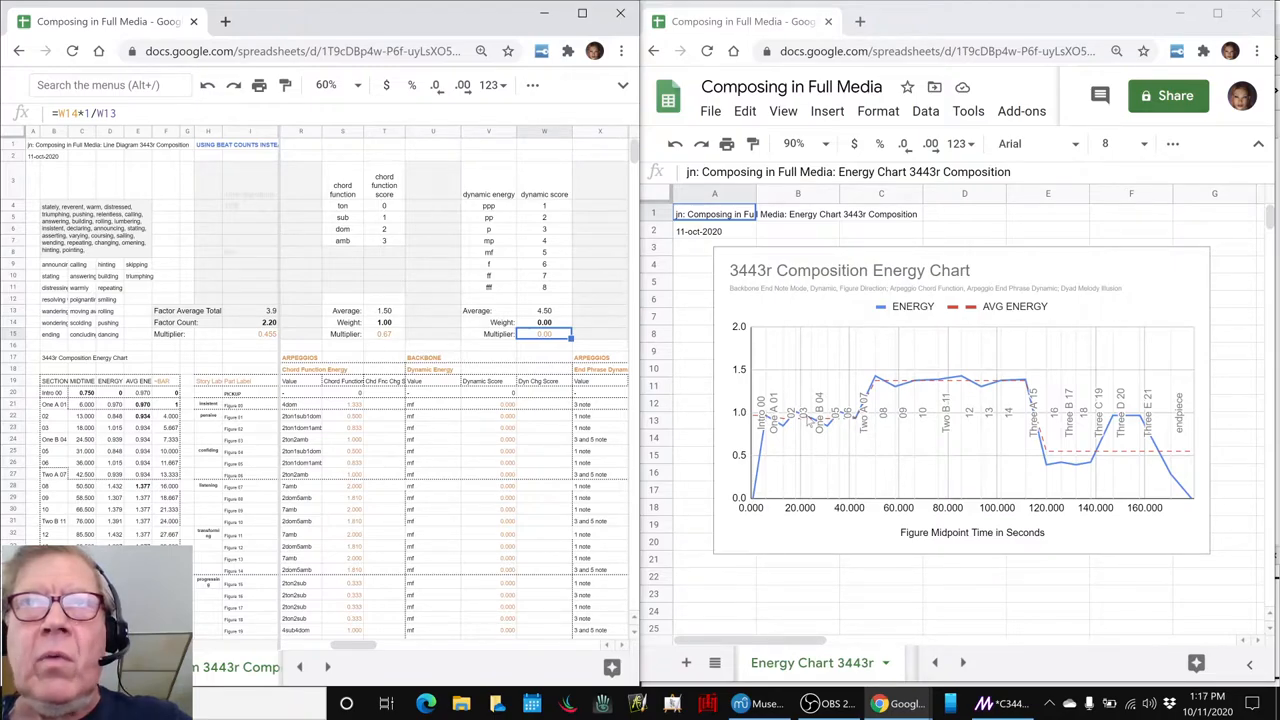
mouse_move(964, 382)
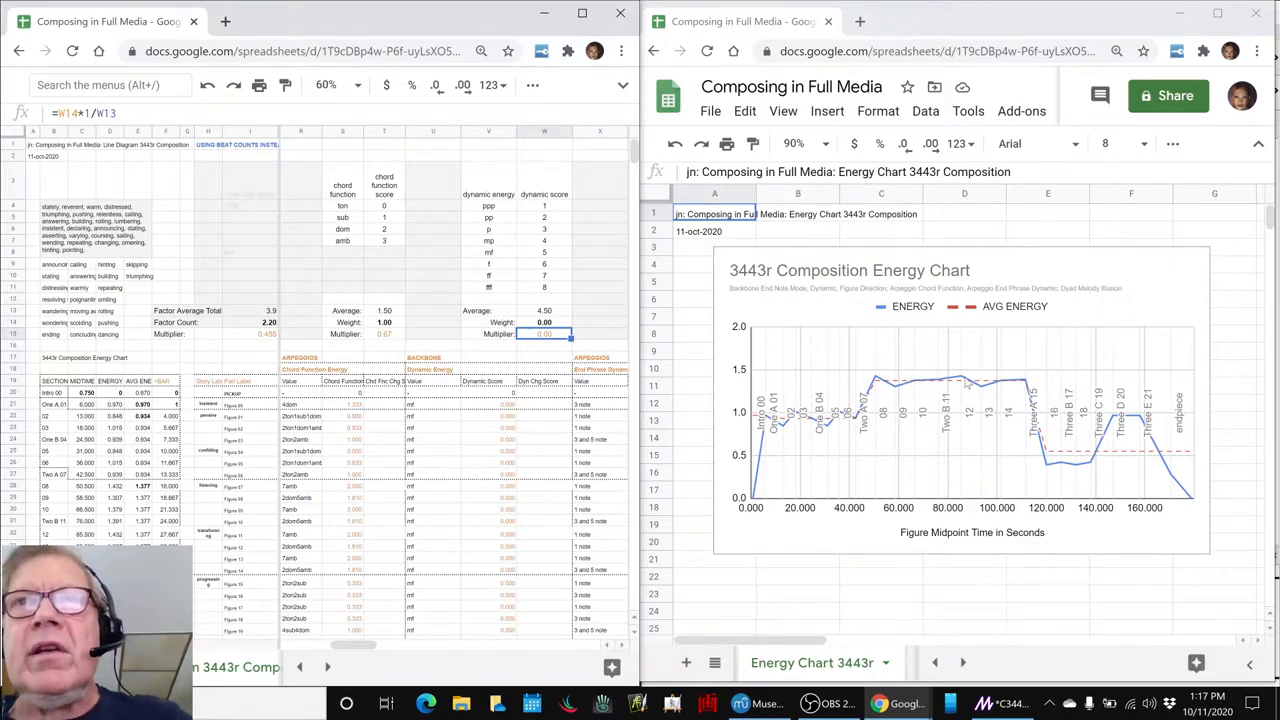
mouse_move(1088, 468)
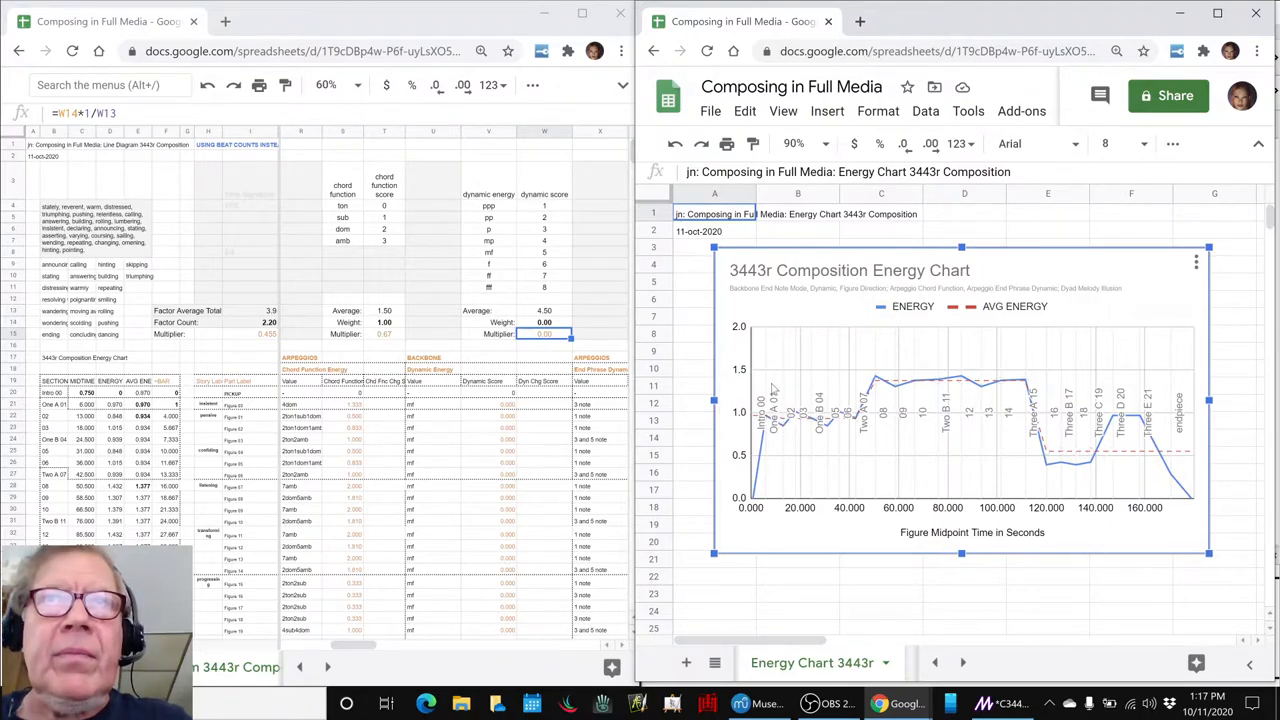
mouse_move(808, 400)
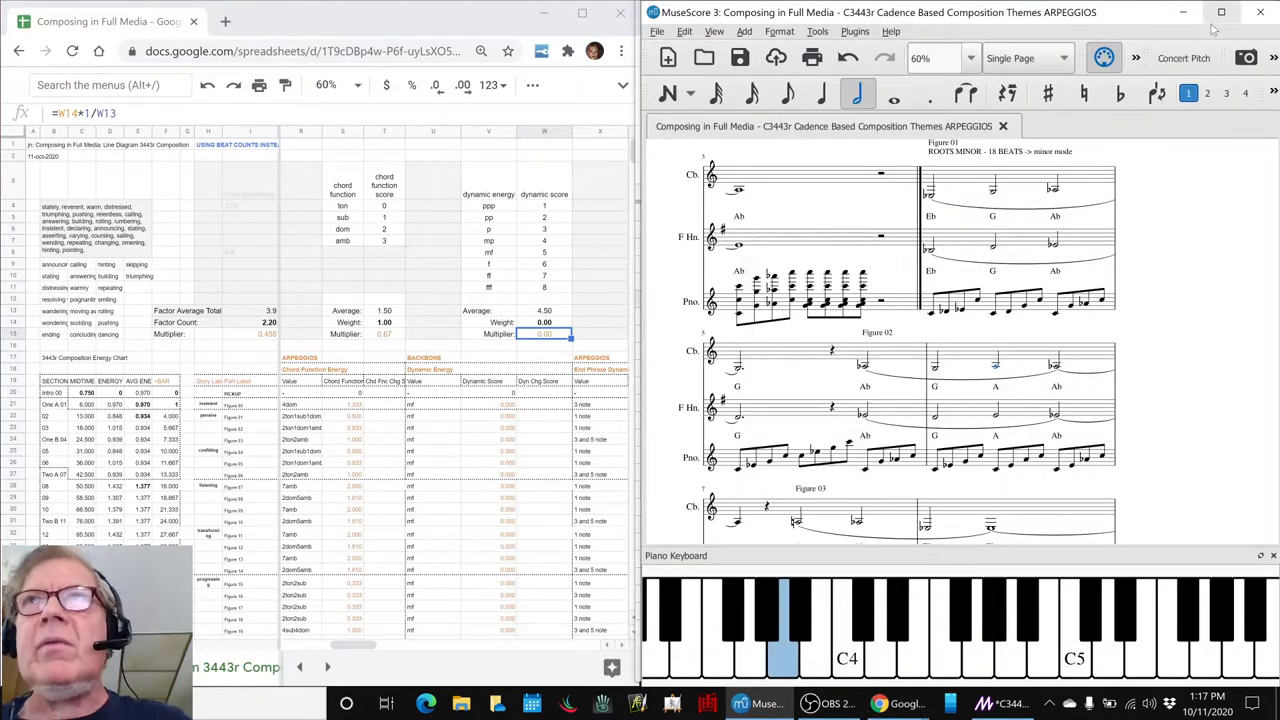
- Maximize the ARPEGGIOS score window and lay it out in Continuous View
left_click(1220, 12)
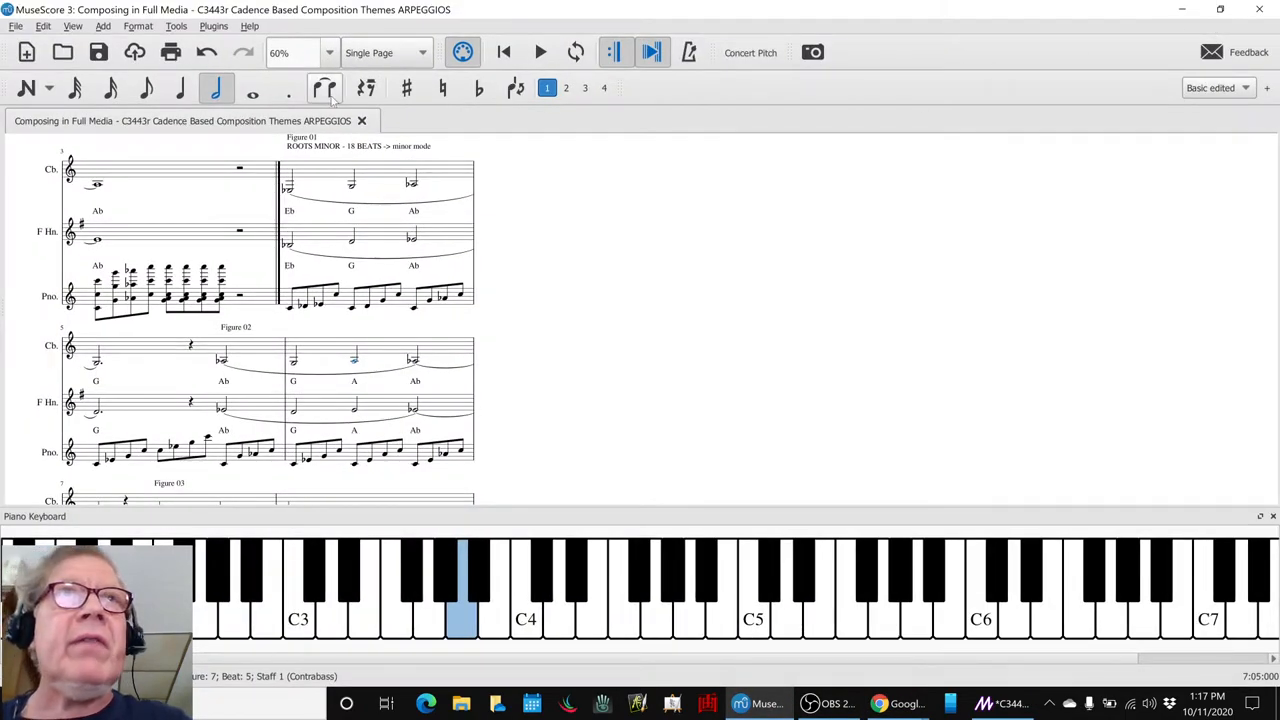
left_click(384, 52)
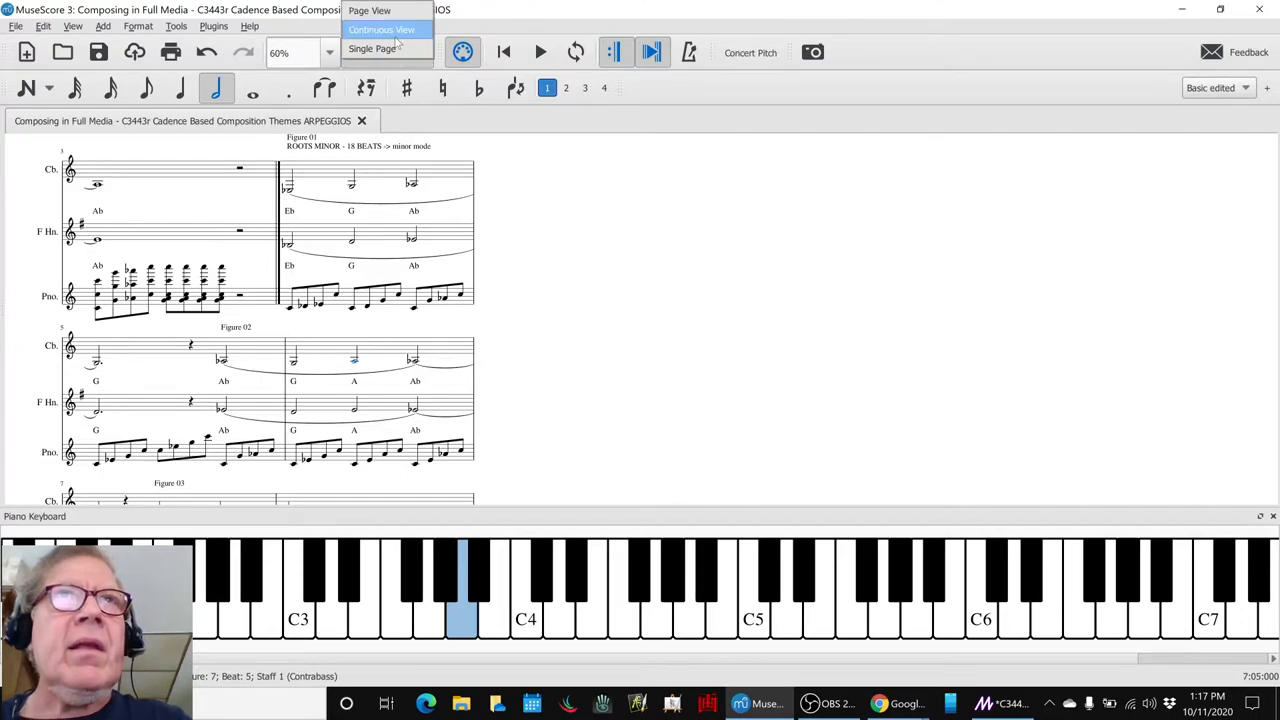
left_click(380, 30)
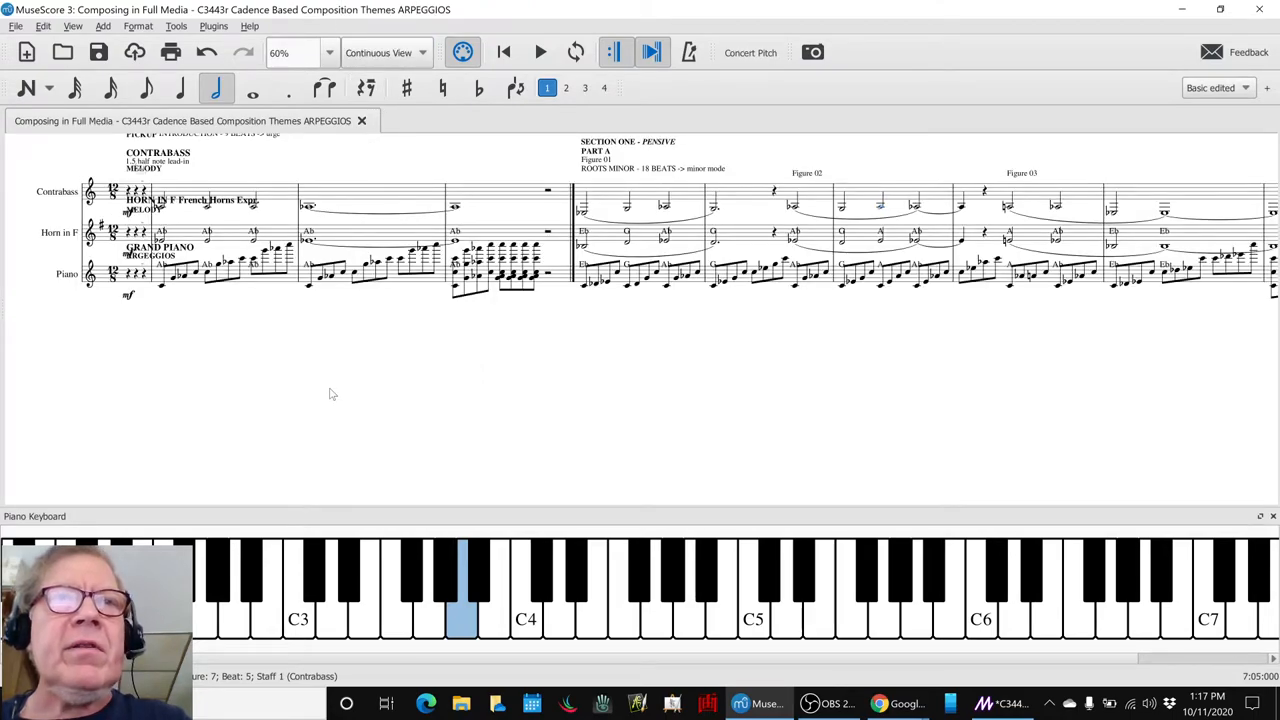
scroll("down", 3)
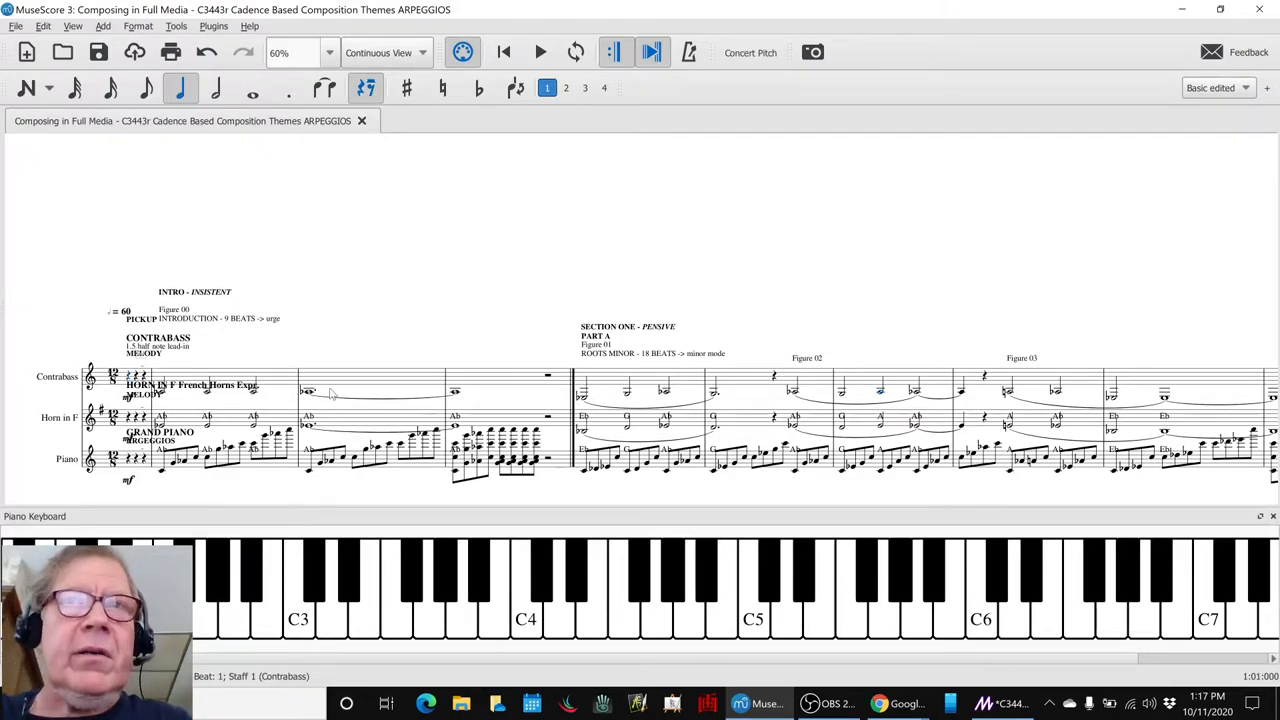
mouse_move(416, 428)
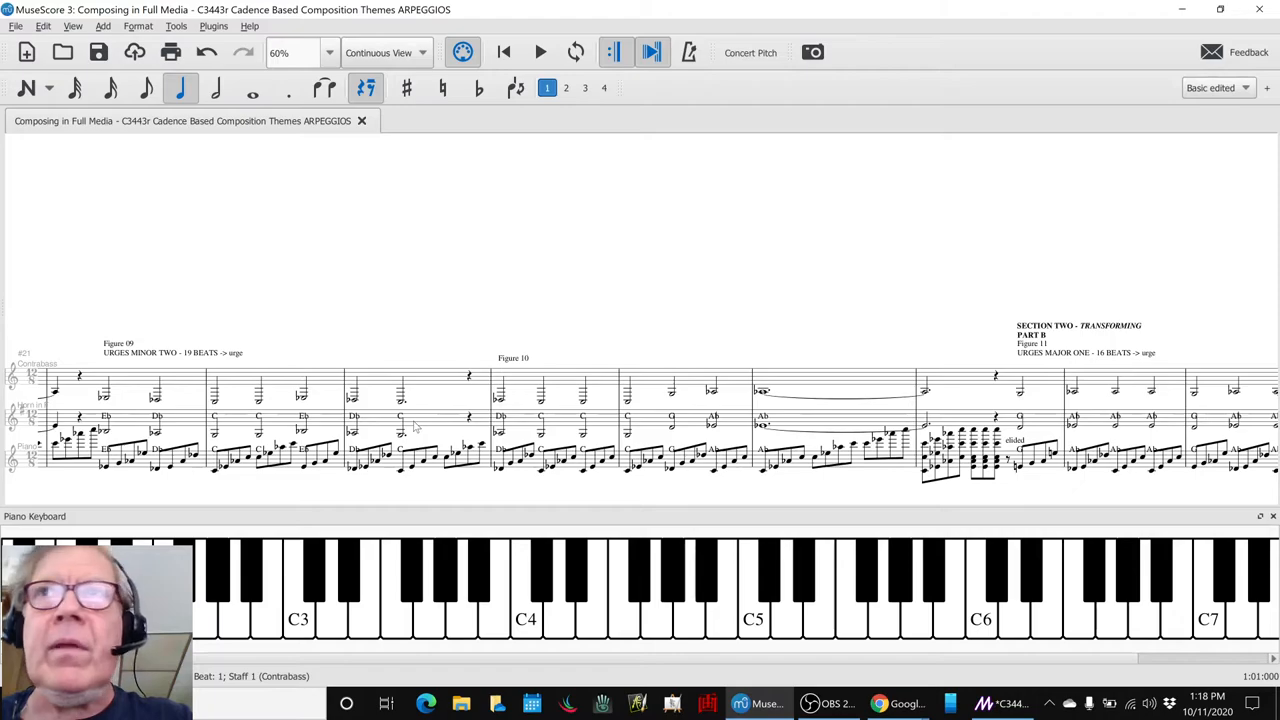
mouse_move(1114, 500)
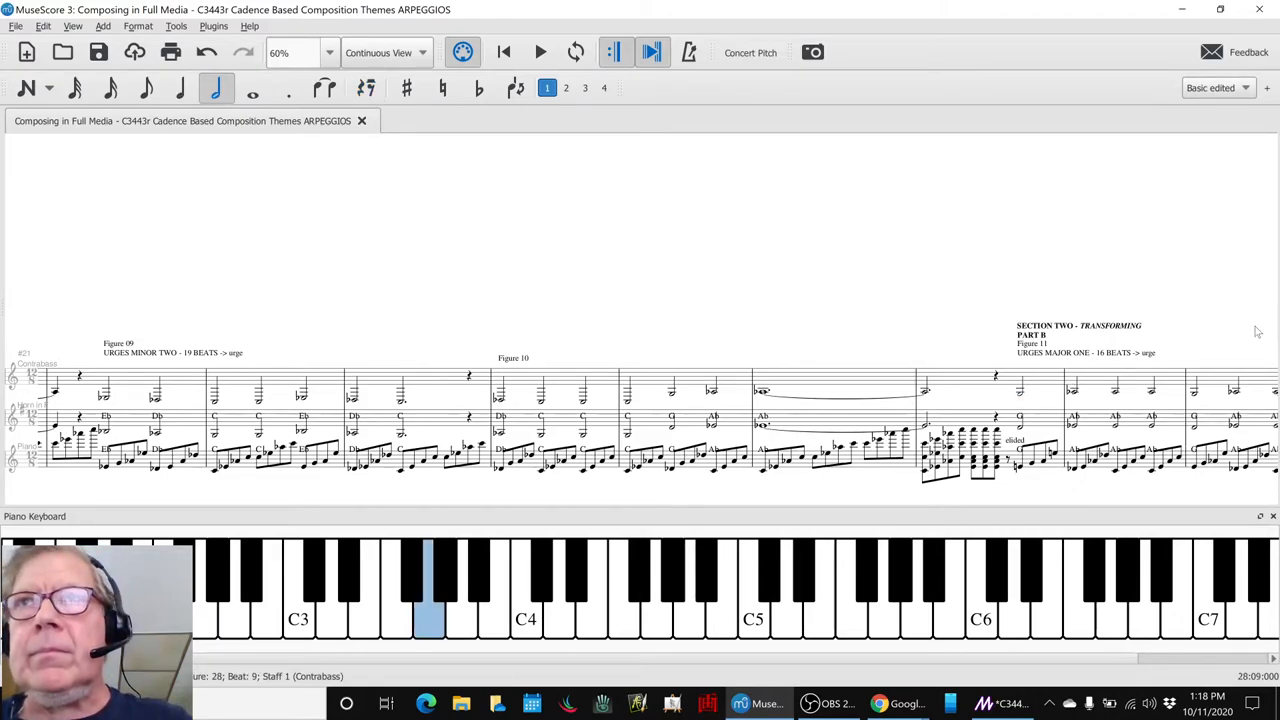
- Play the ARPEGGIOS score through Section Two and Three to the end of the piece
left_click(540, 52)
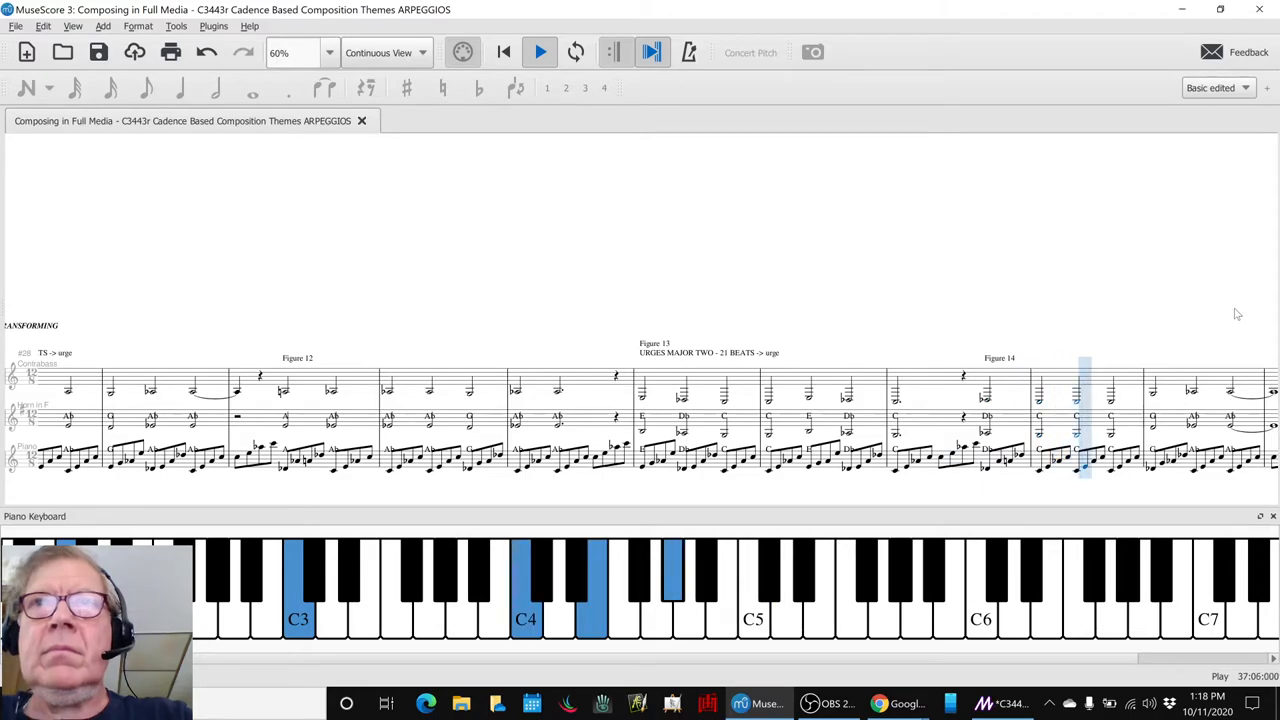
left_click(538, 52)
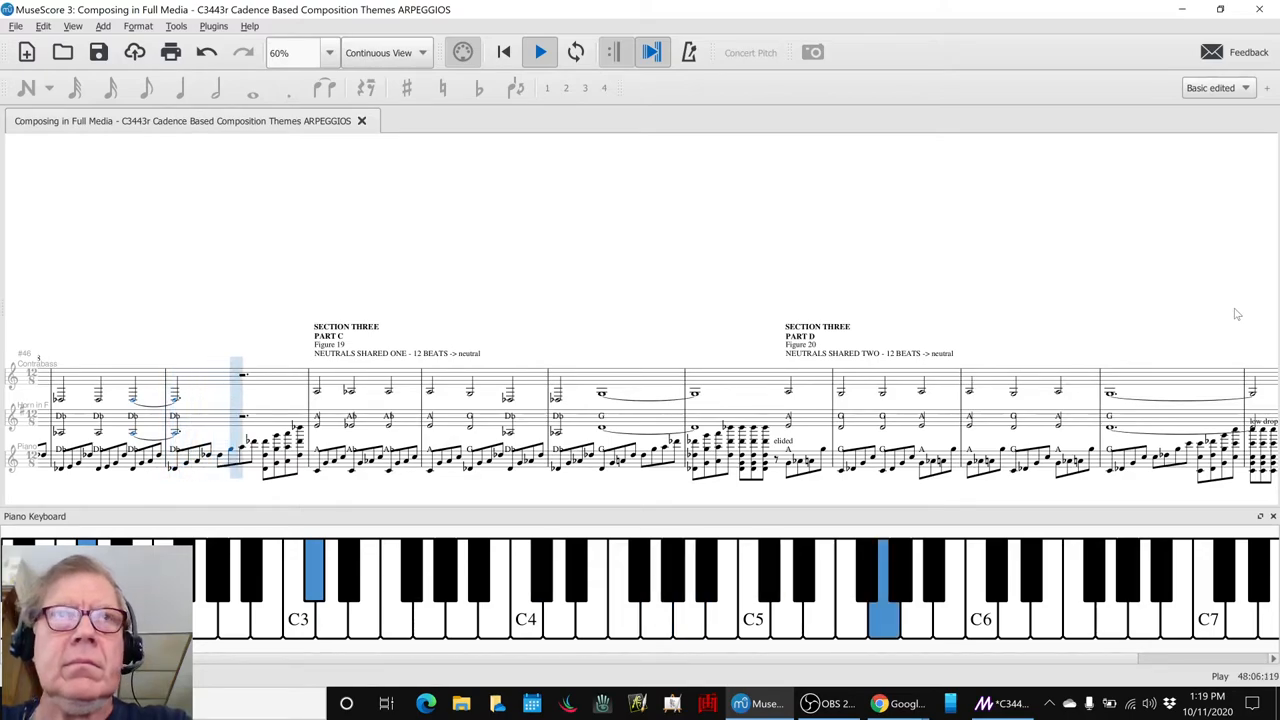
left_click(540, 52)
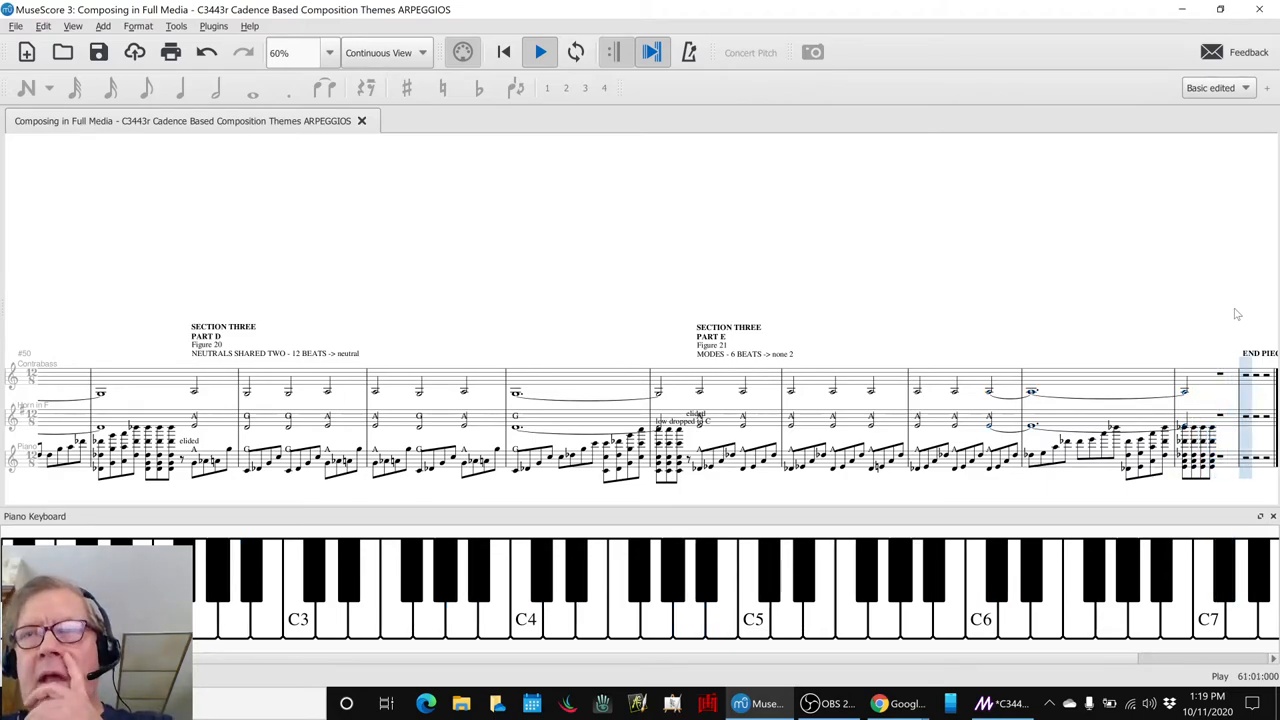
- Stop playback, return to Single Page layout, and make the hidden Piano staves visible via Instruments
left_click(540, 52)
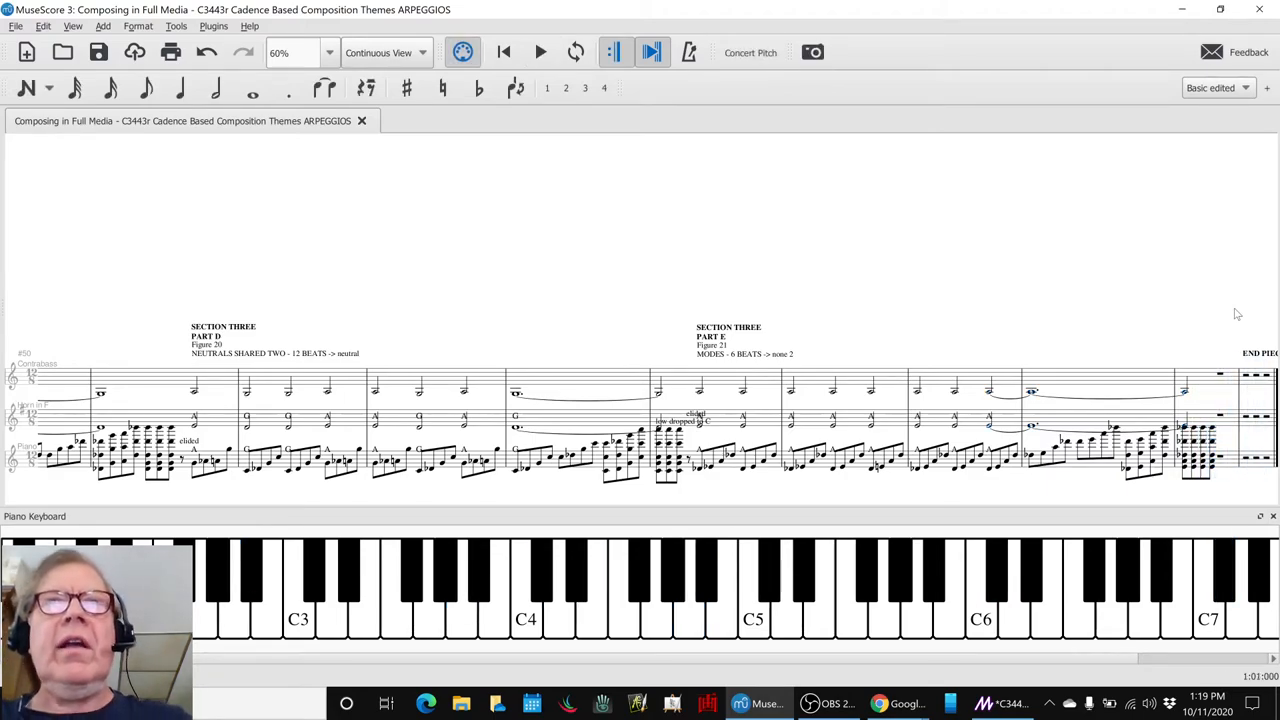
left_click(378, 52)
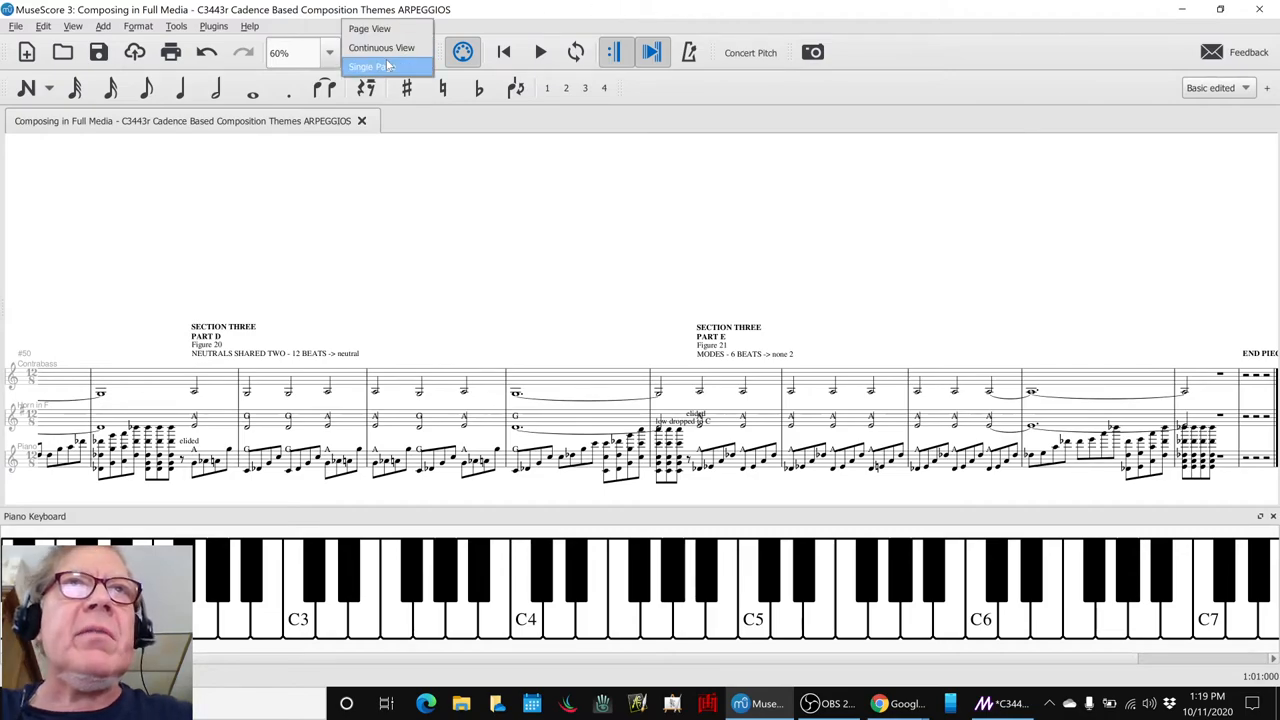
left_click(372, 66)
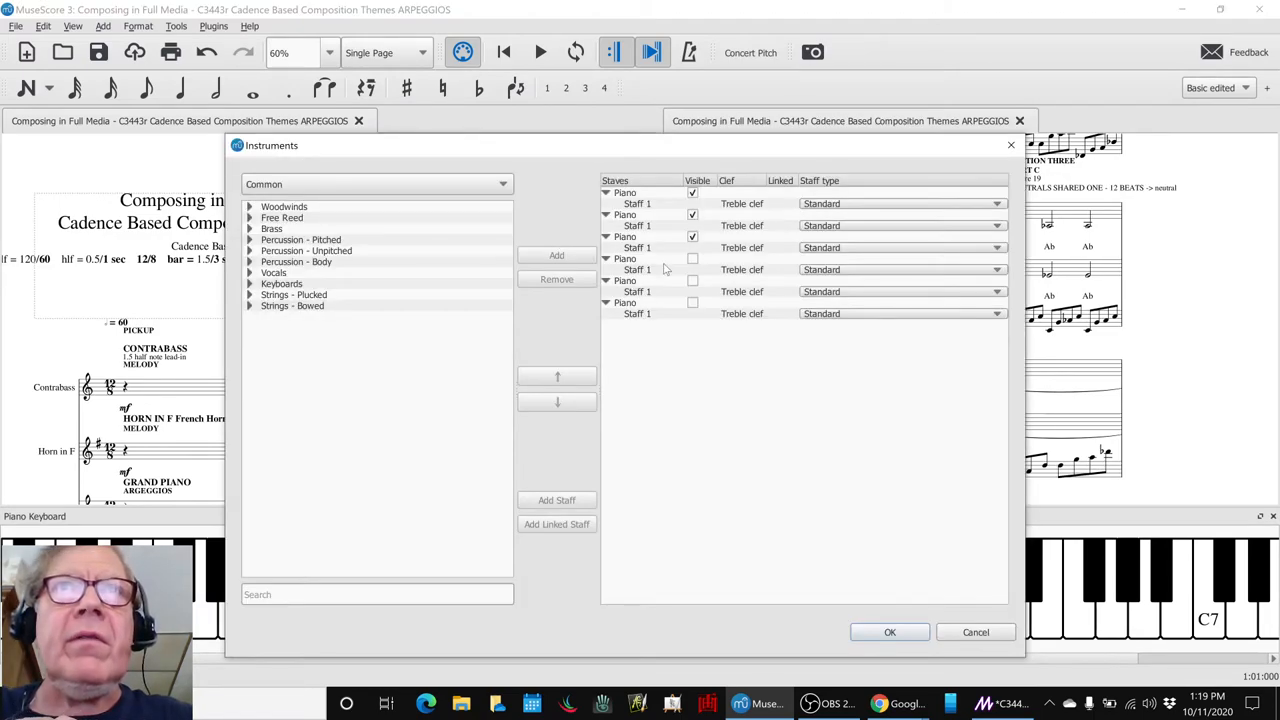
left_click(640, 258)
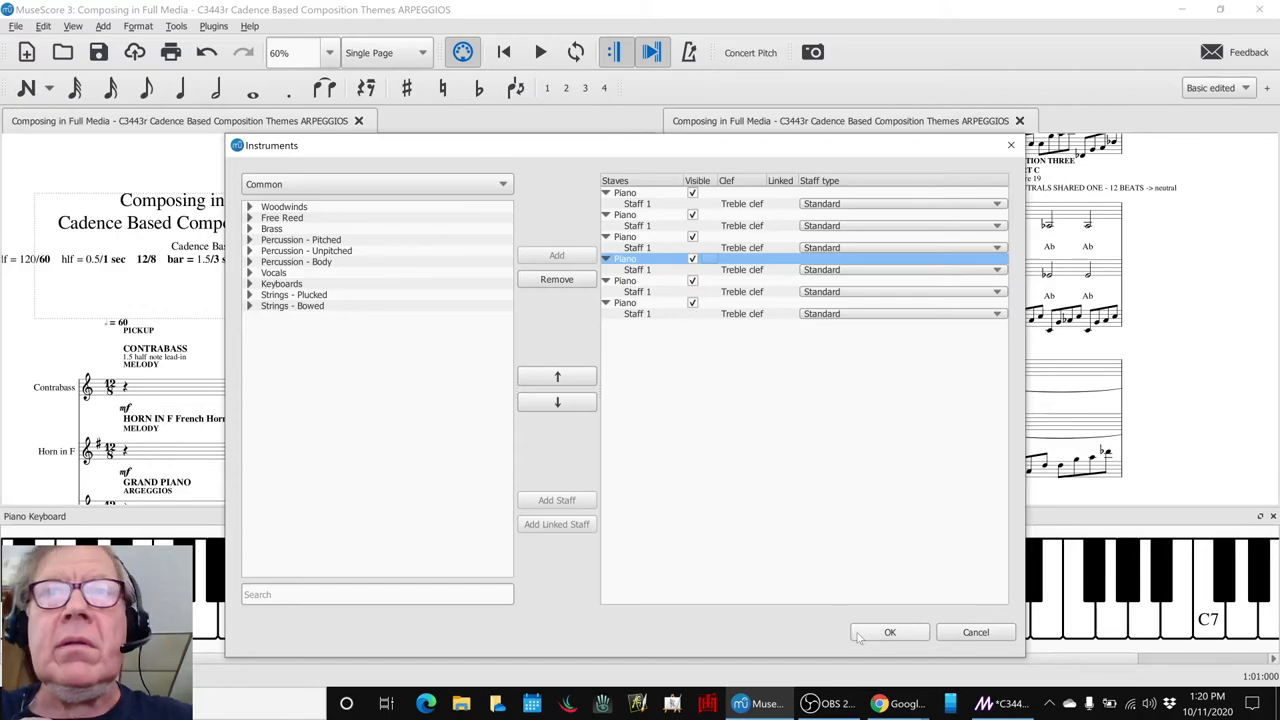
left_click(888, 632)
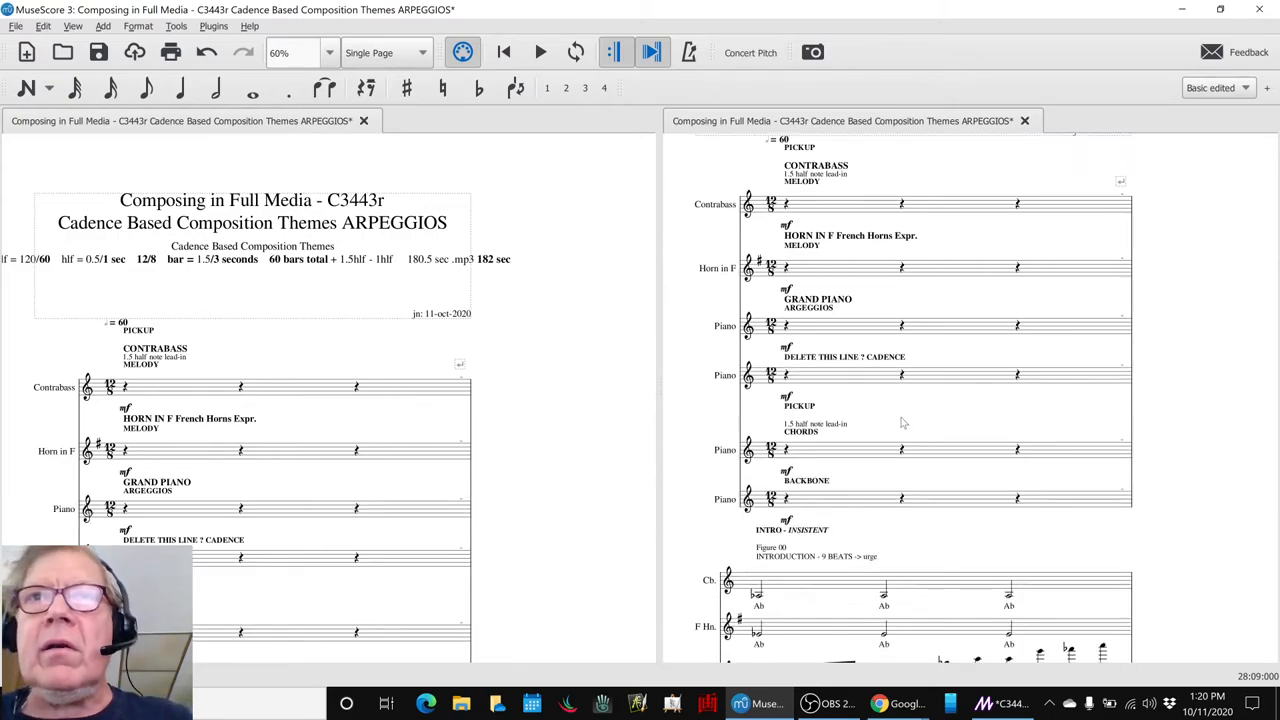
- Review the intro measures on the Piano, Horn and Contrabass staves, then switch windows
scroll("down", 3)
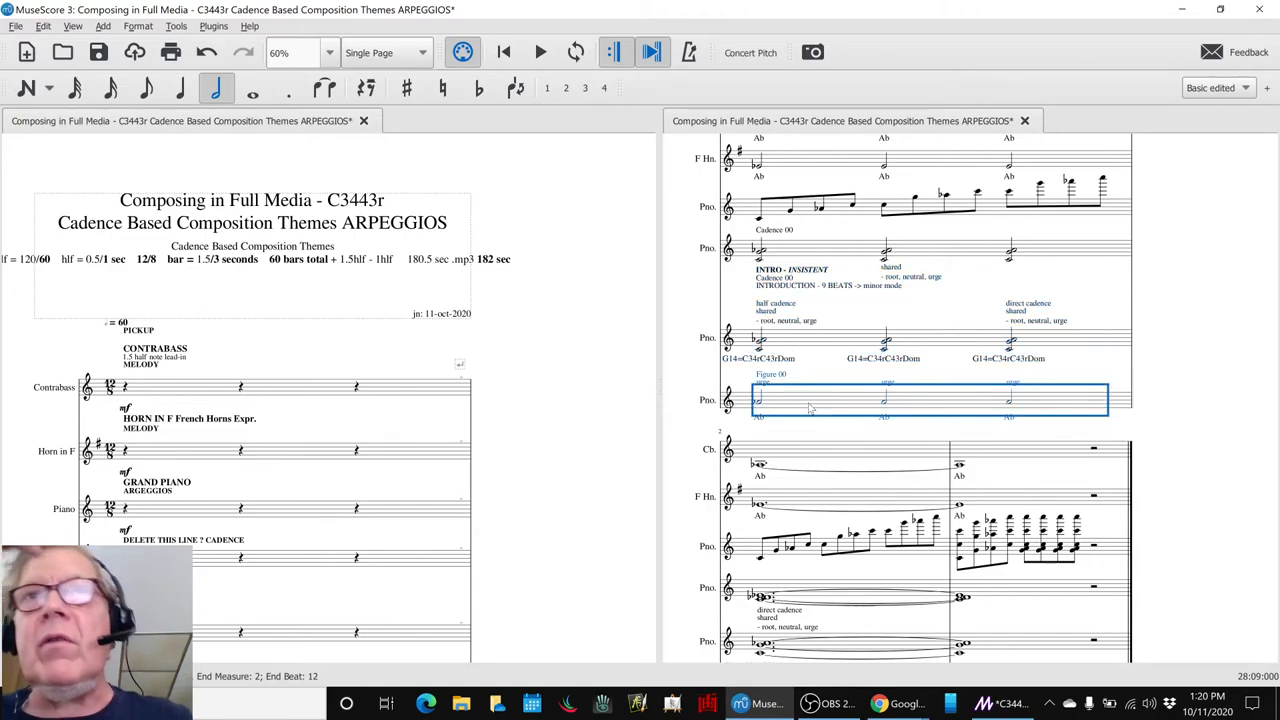
scroll("down", 3)
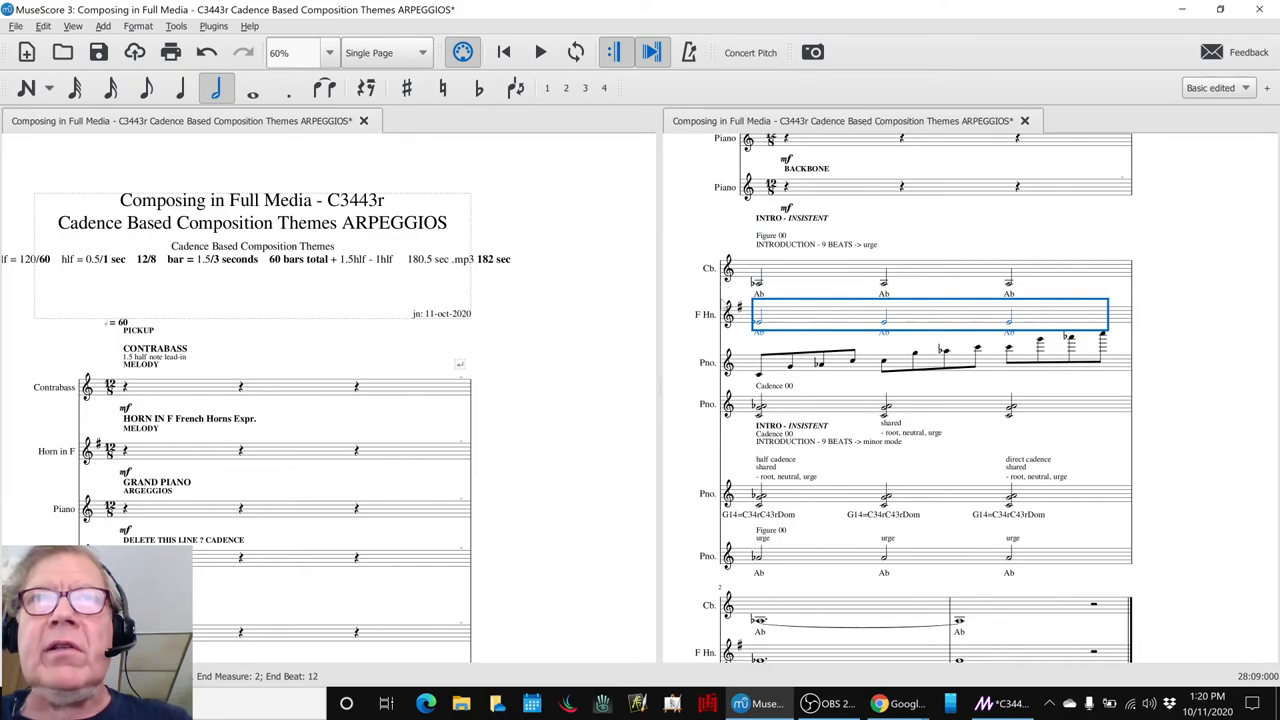
mouse_move(868, 376)
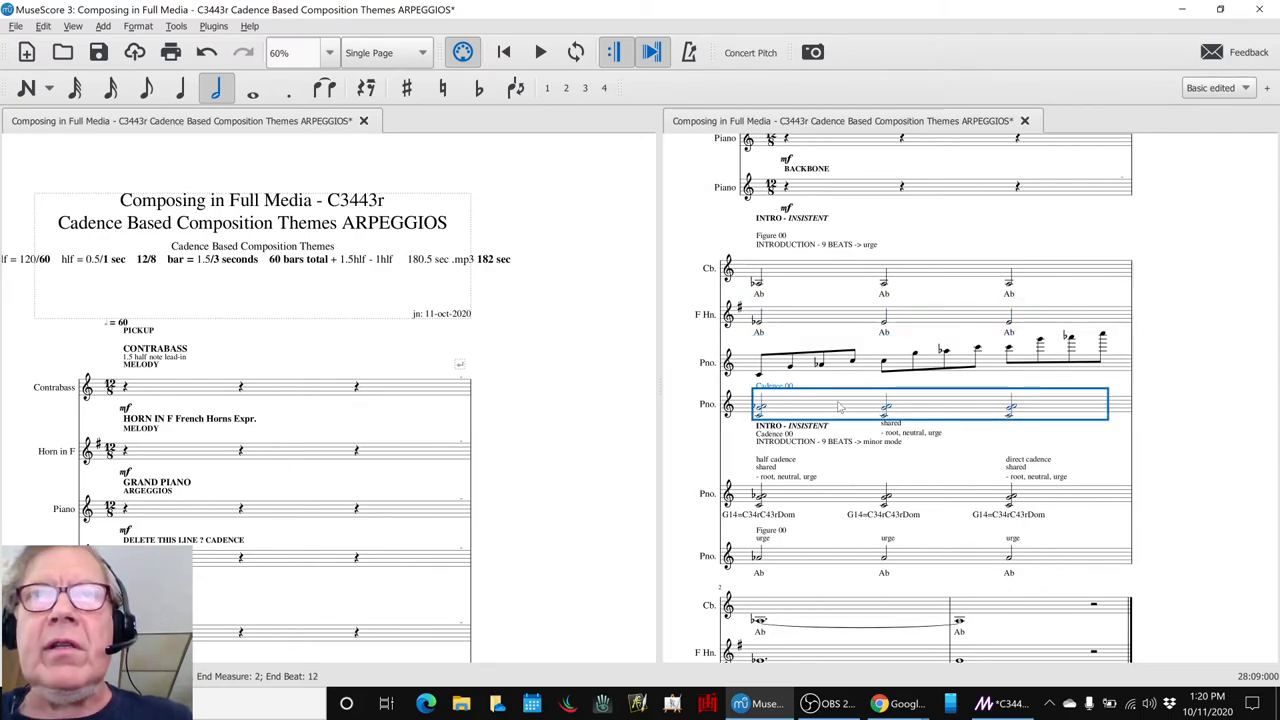
mouse_move(804, 408)
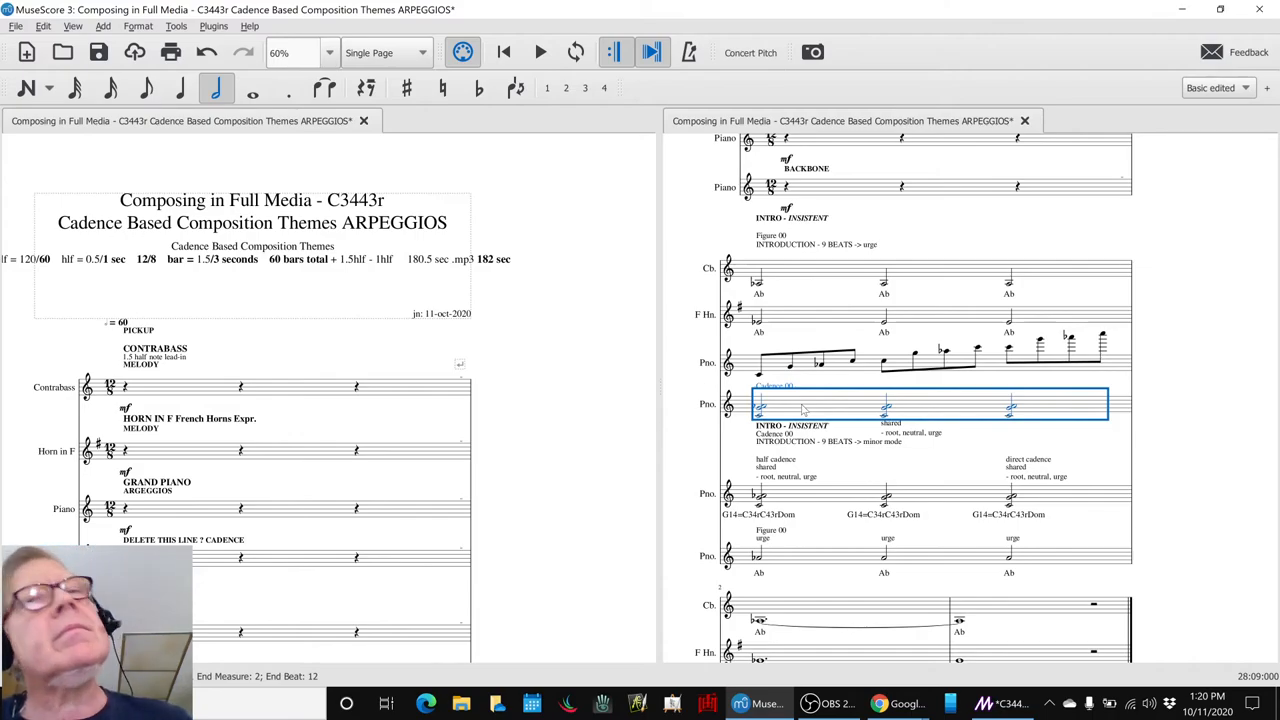
mouse_move(810, 500)
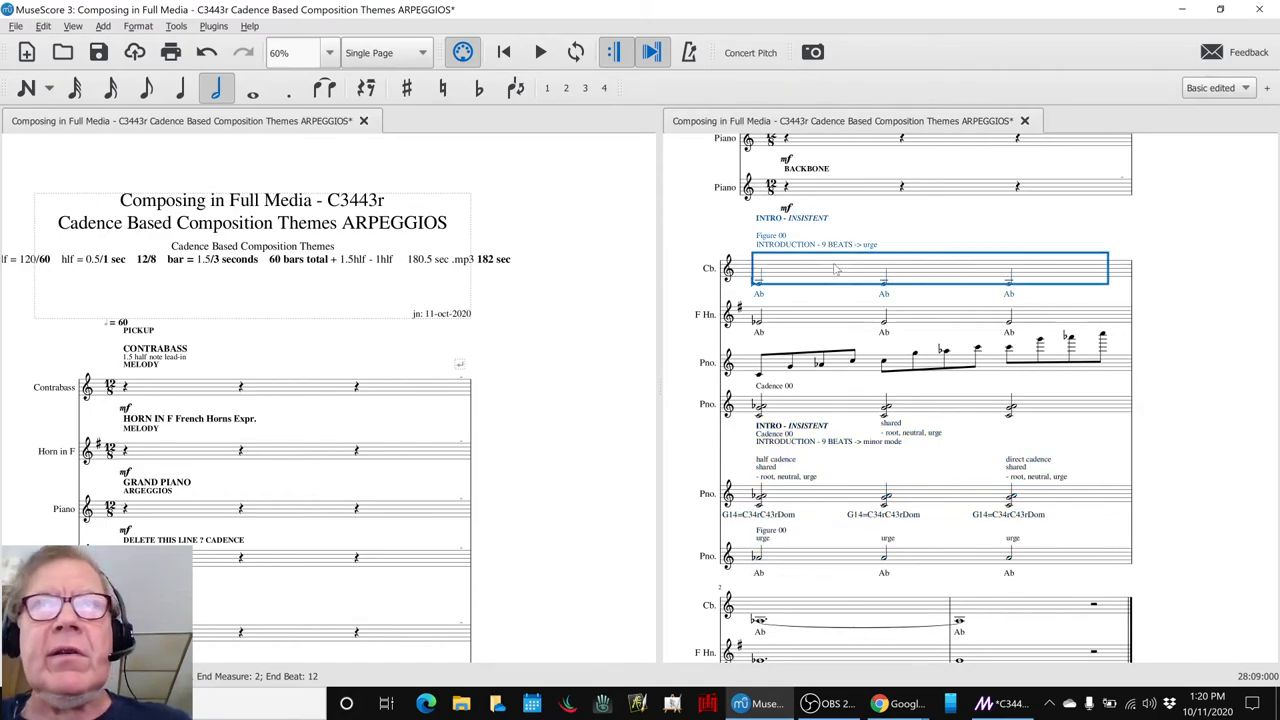
key("alt+tab")
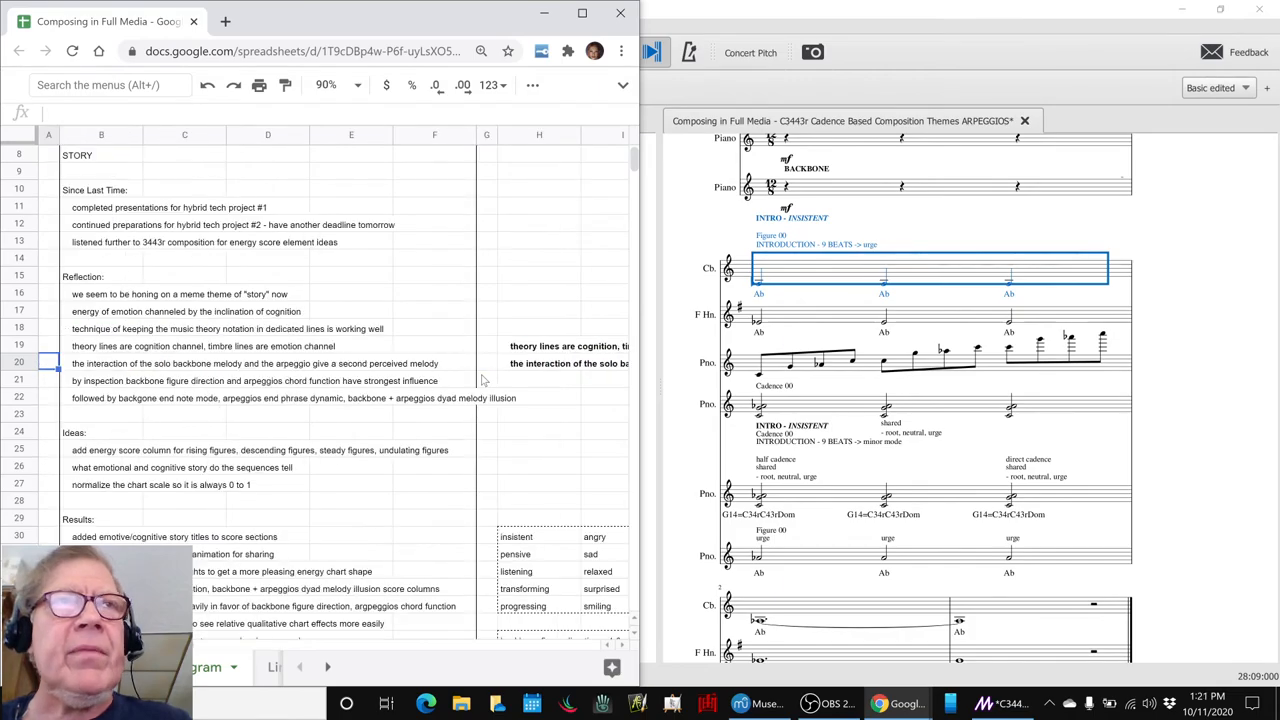
- Bring the Results notes and the 'tbd' Ideas Next Time entry into view, then switch windows
scroll("down", 3)
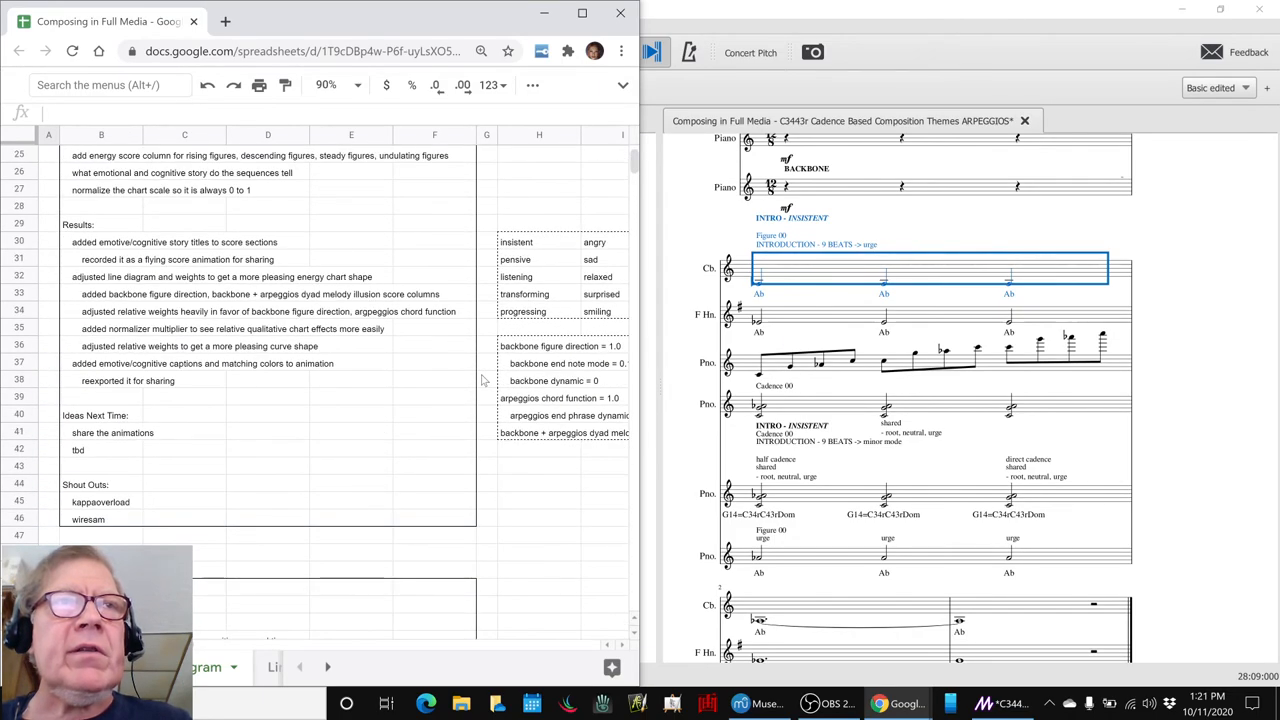
left_click(100, 396)
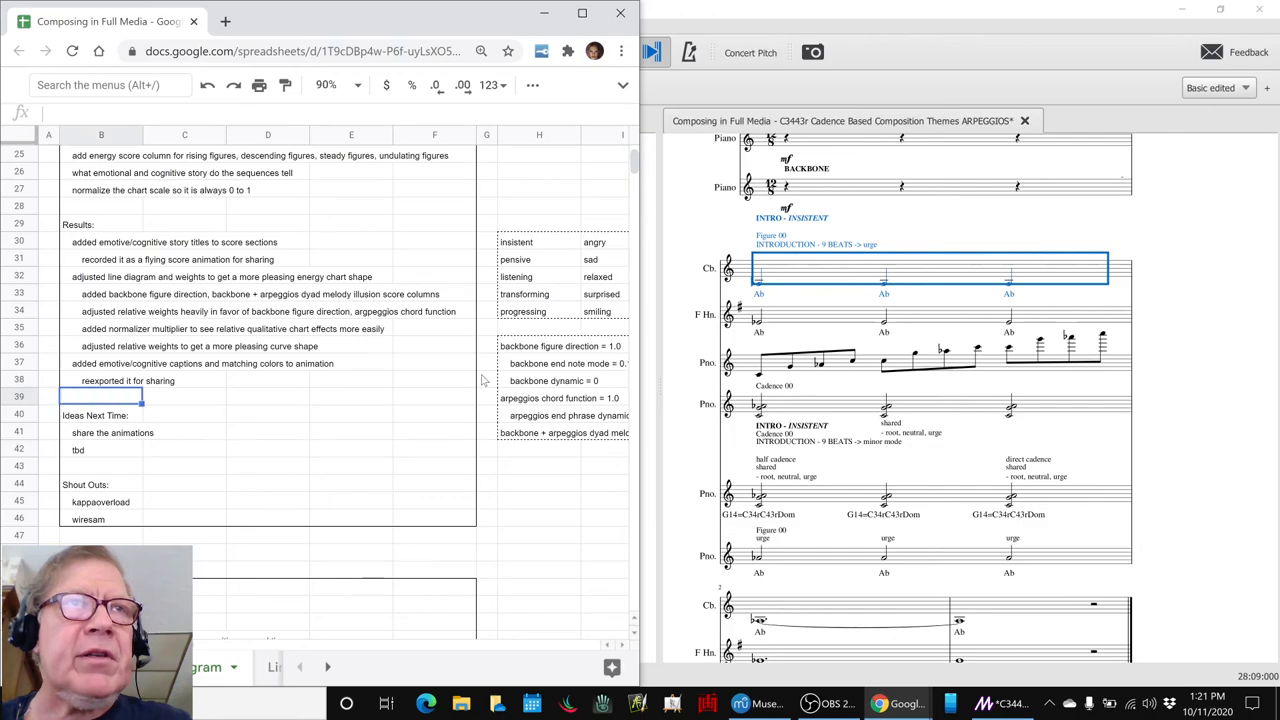
left_click(100, 448)
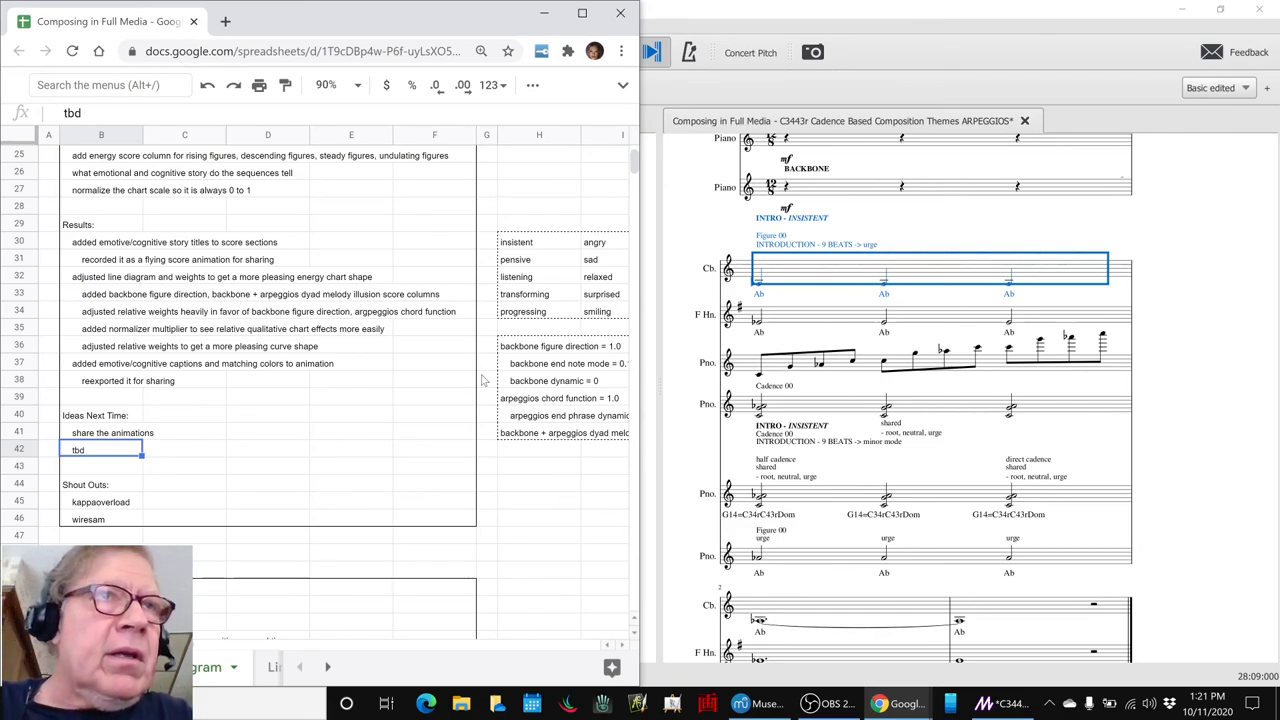
key("alt+tab")
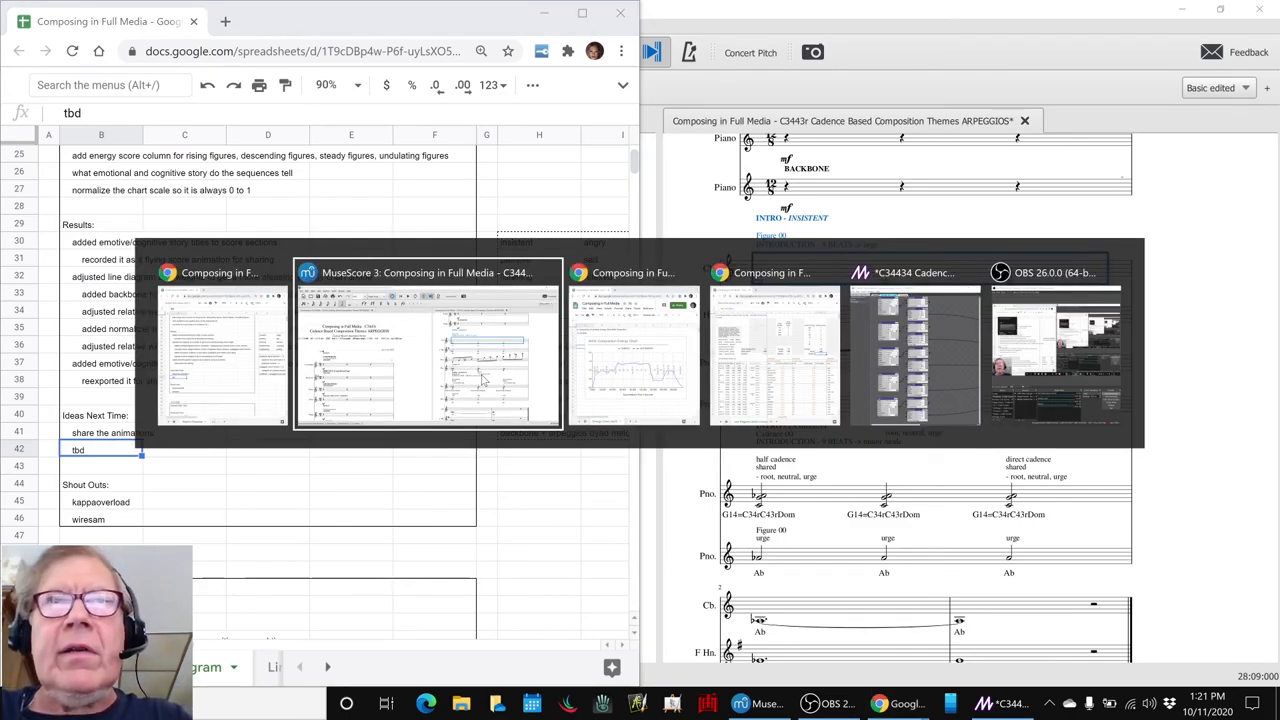